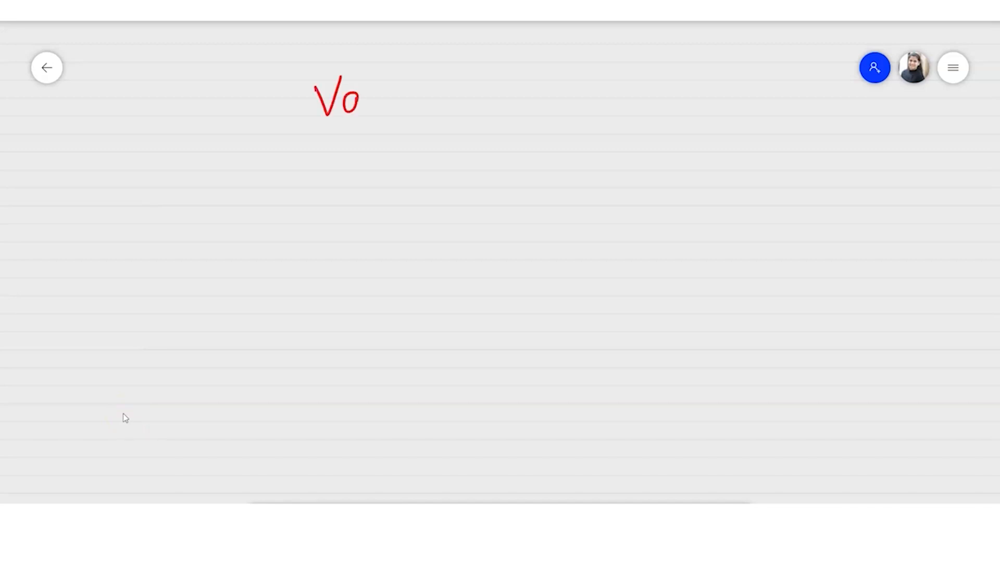
Handwrite the heading 'Variable' in red, underline it twice and draw a down arrow below it
drag(358, 95, 414, 102)
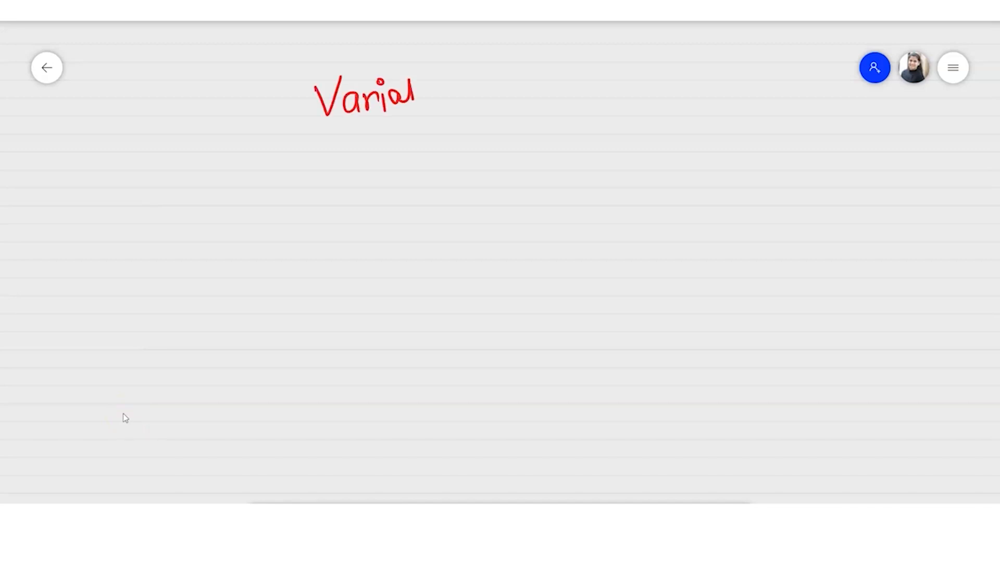
drag(418, 96, 439, 120)
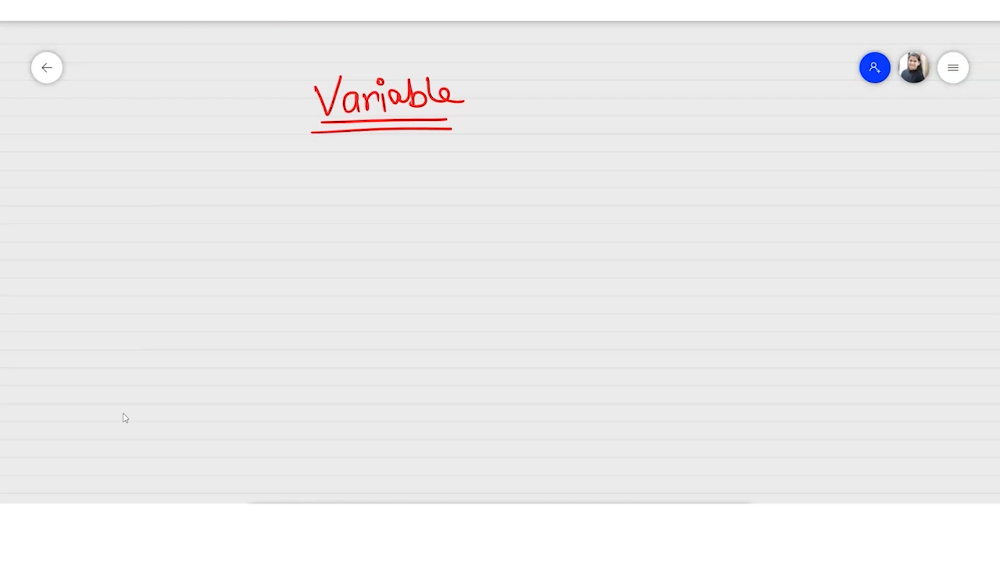
drag(340, 141, 340, 178)
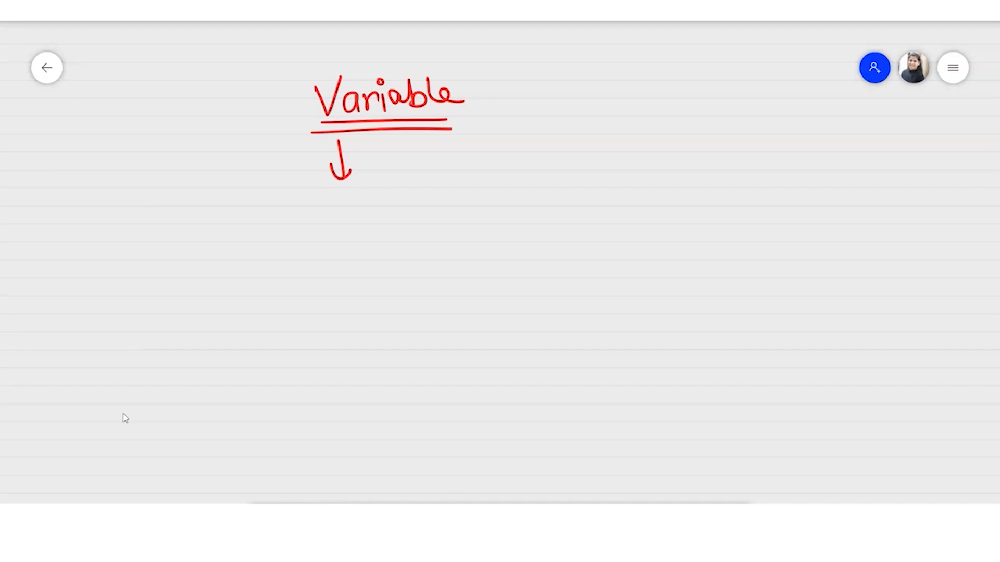
Handwrite 'int a =15;' and sketch a 'memory' box holding 15 with an arrow from a into it
drag(246, 237, 303, 246)
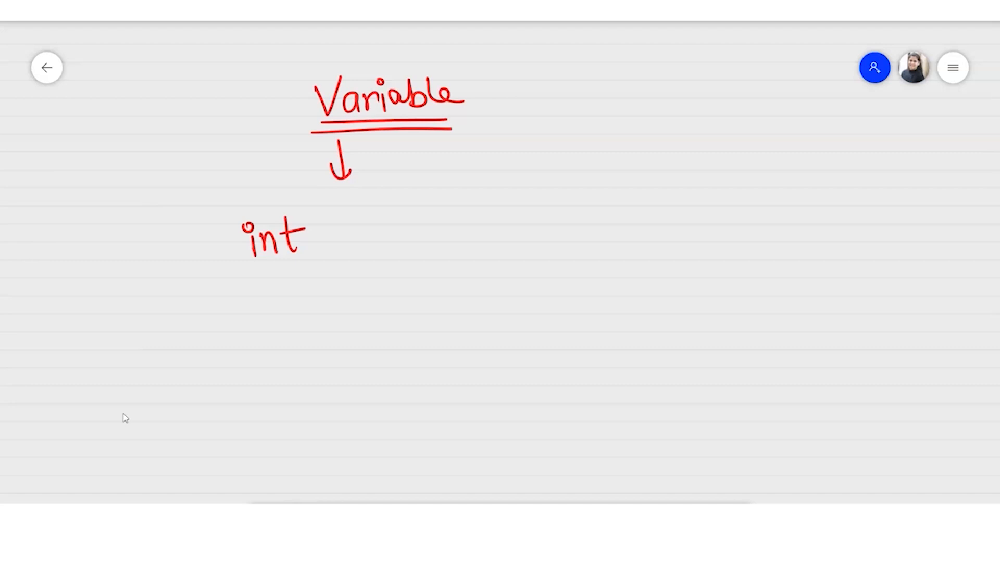
drag(331, 229, 366, 255)
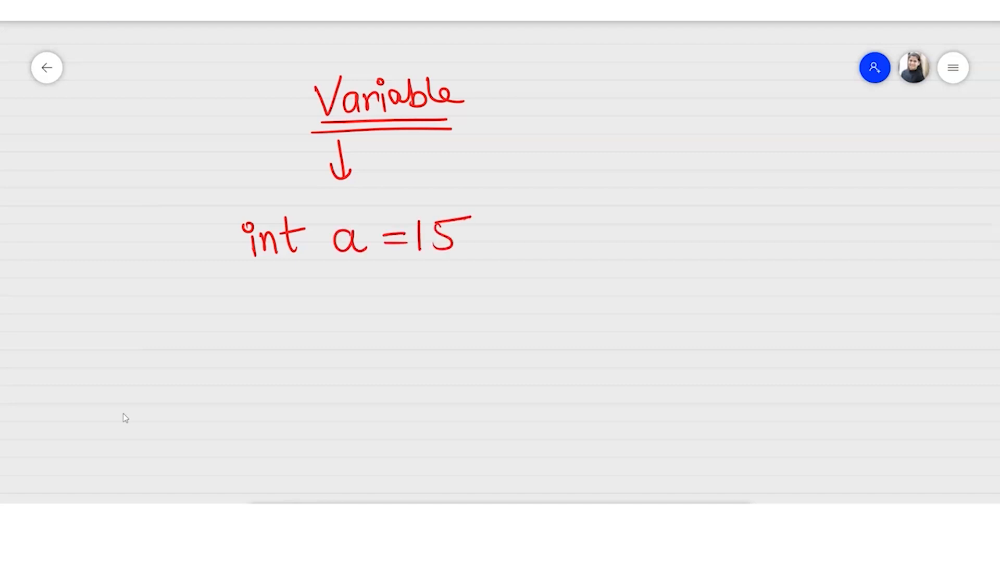
drag(652, 188, 652, 300)
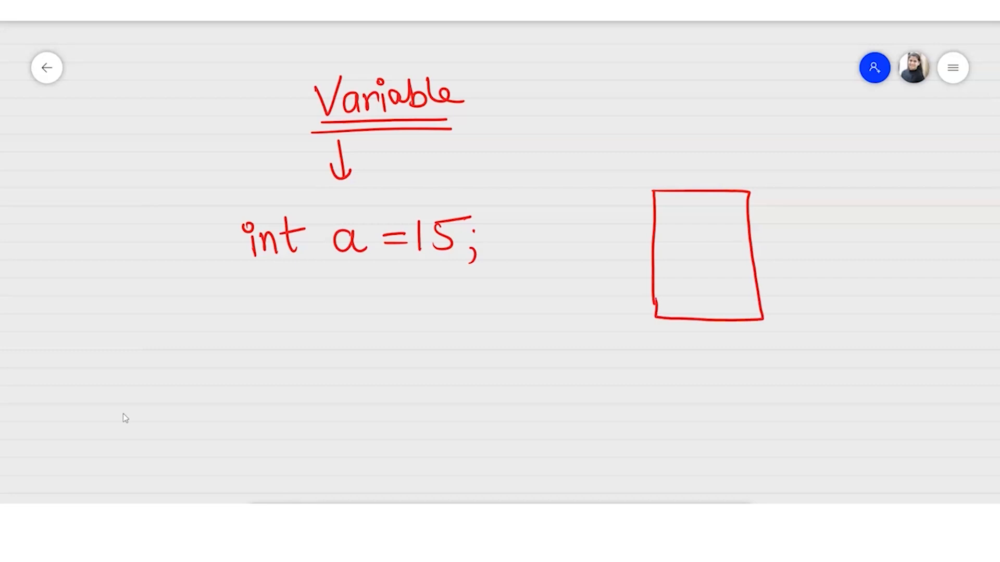
text(memory)
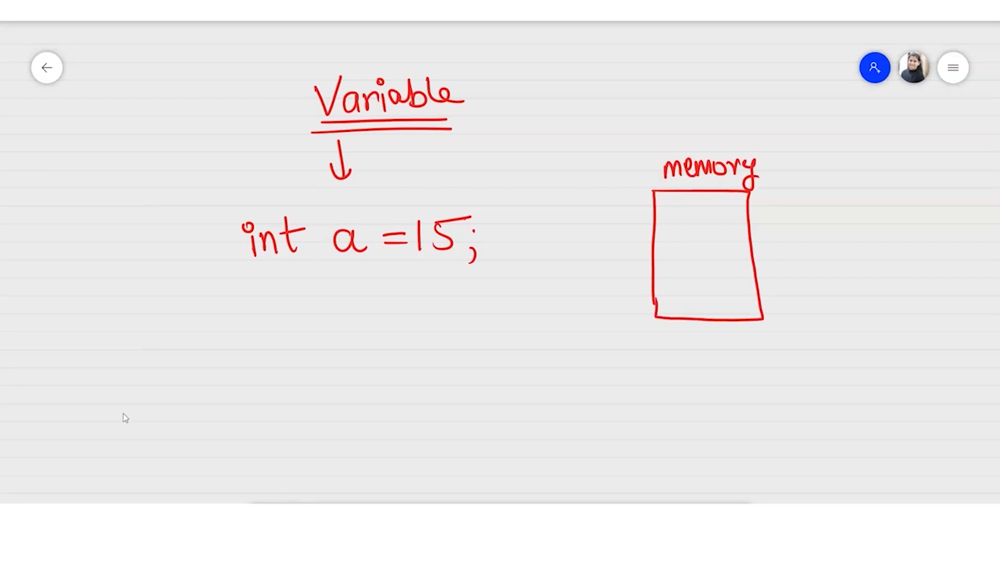
drag(685, 229, 717, 258)
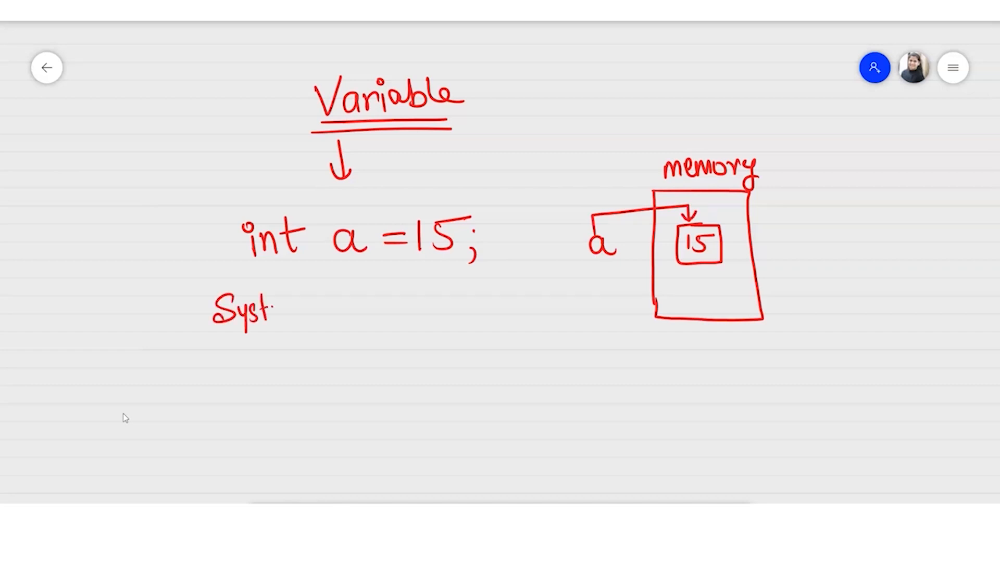
Write System.out.println(a); and show its printed output 15
text(System.out.println (a);)
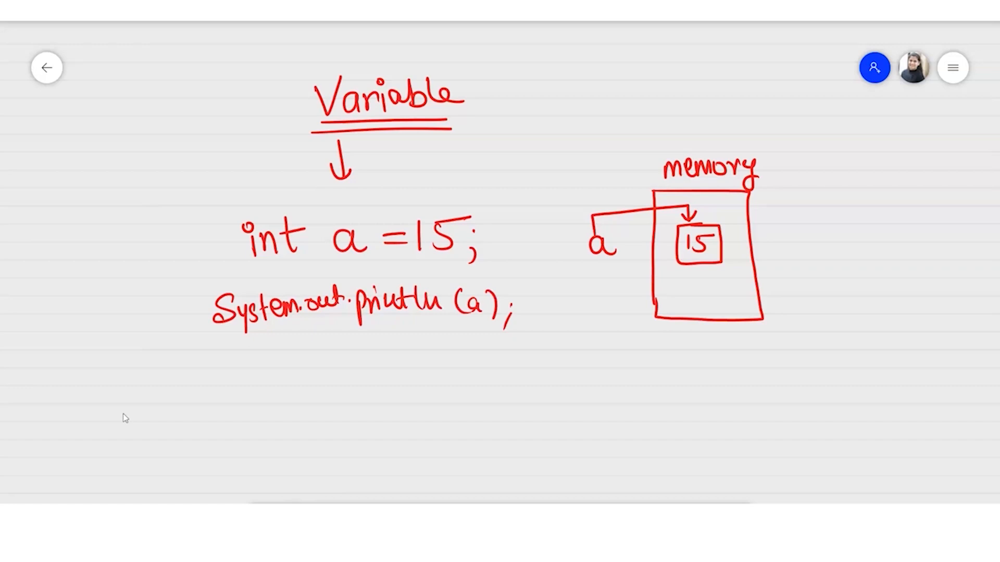
drag(583, 261, 621, 264)
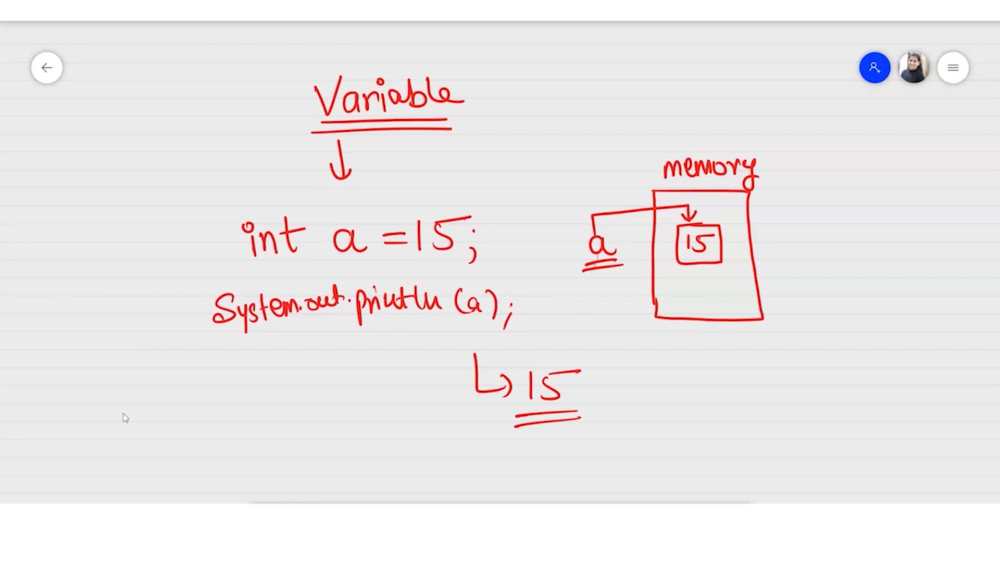
Annotate the 15 as 'stored', circle the printed a and label the output 'retrieved'
drag(415, 211, 357, 223)
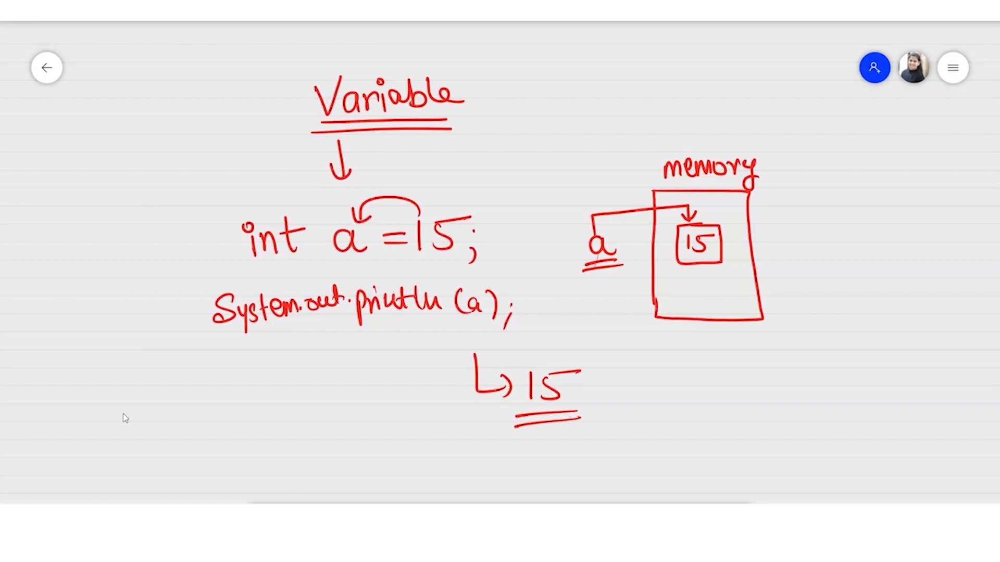
drag(460, 287, 504, 319)
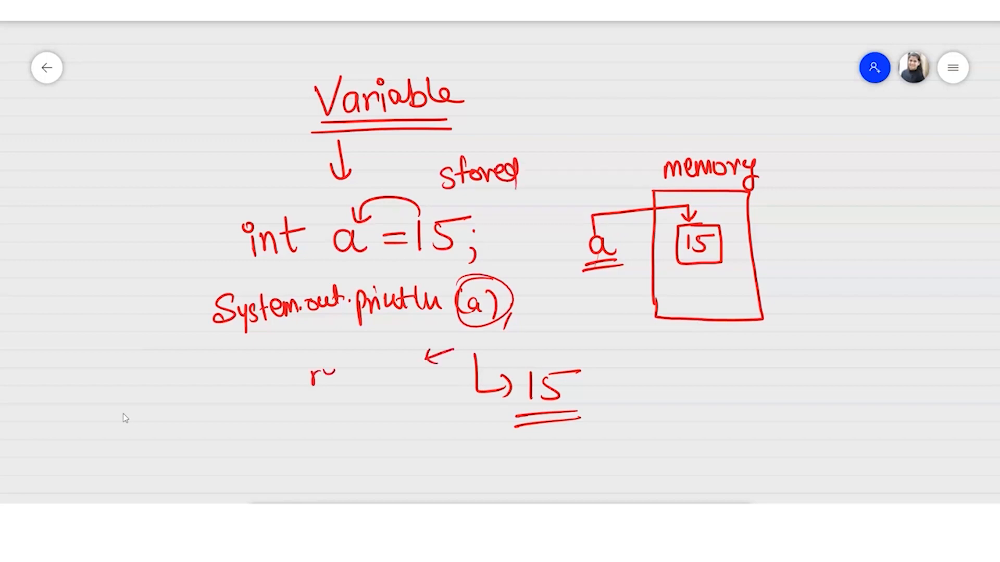
drag(313, 367, 383, 366)
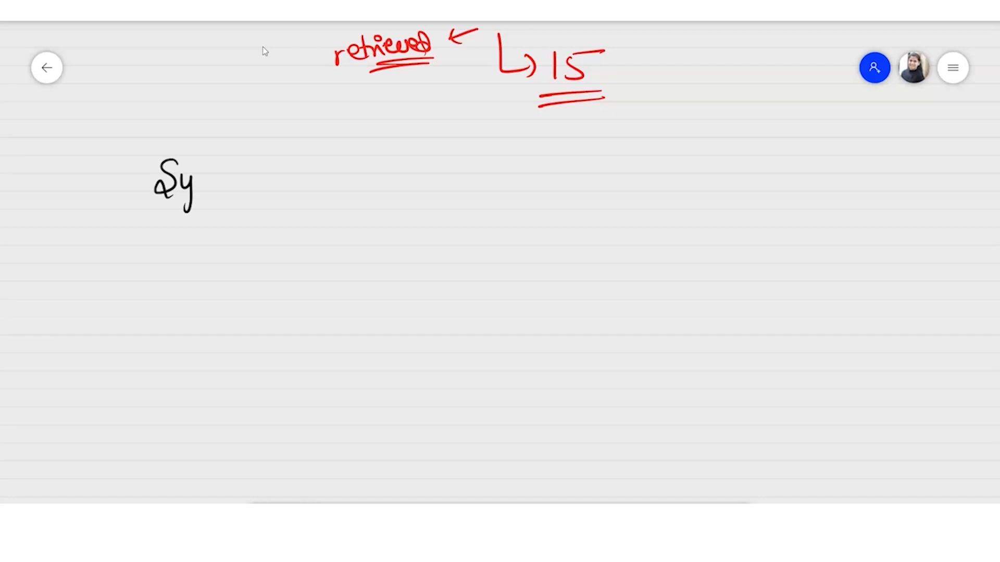
Write 'Syntax →' followed by the <Datatype> and <variable name> placeholders
drag(198, 186, 297, 185)
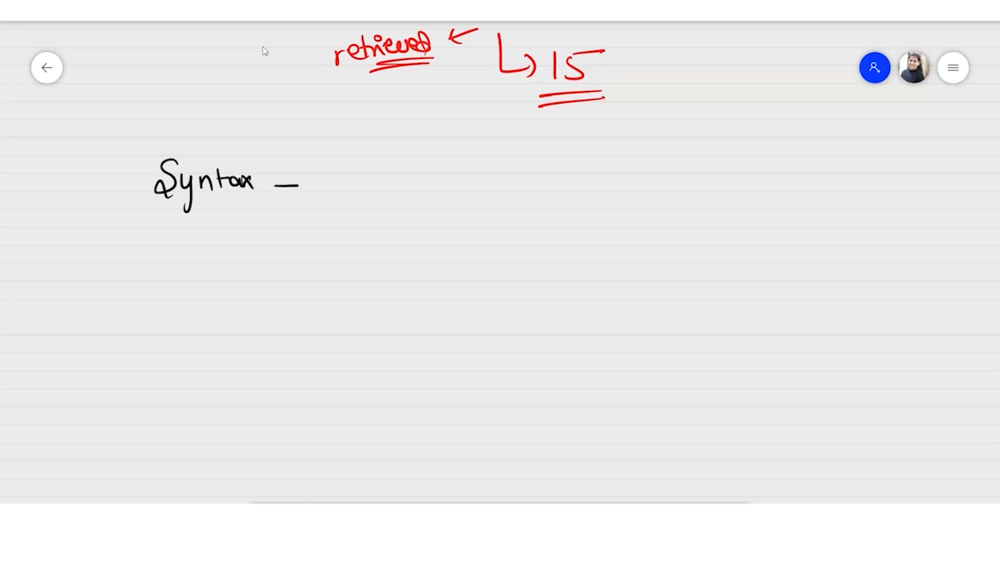
drag(283, 185, 312, 229)
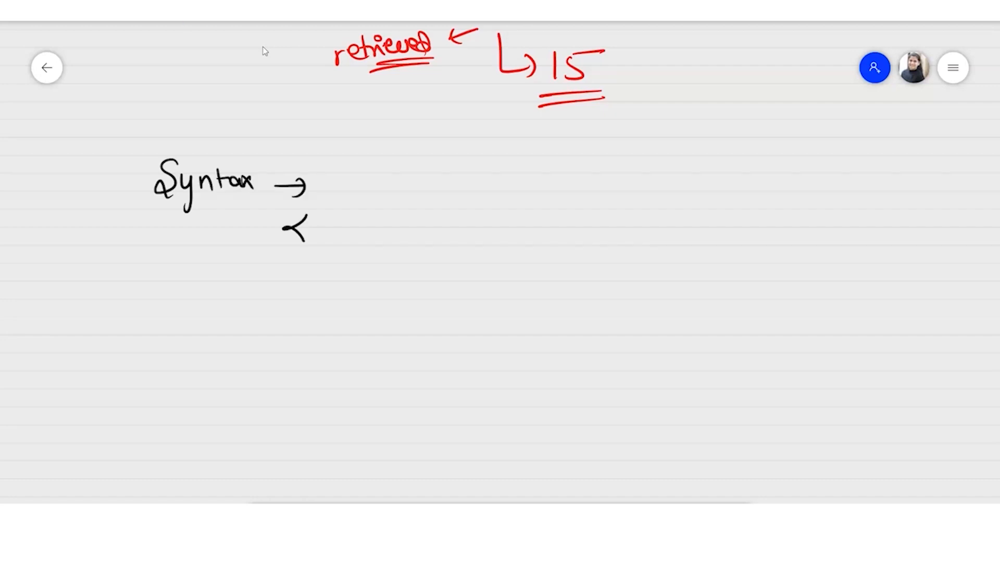
text(Datatype)
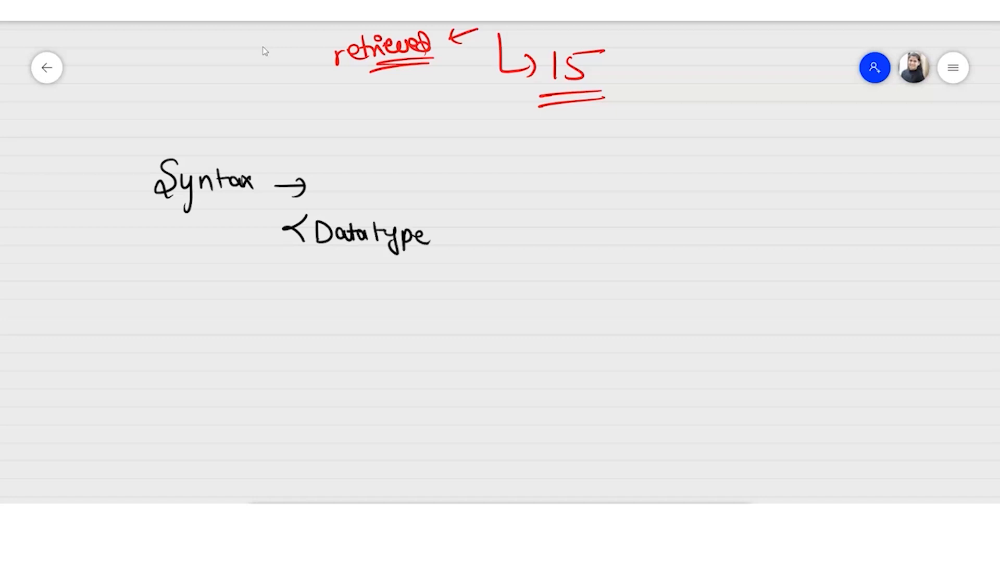
drag(440, 216, 447, 249)
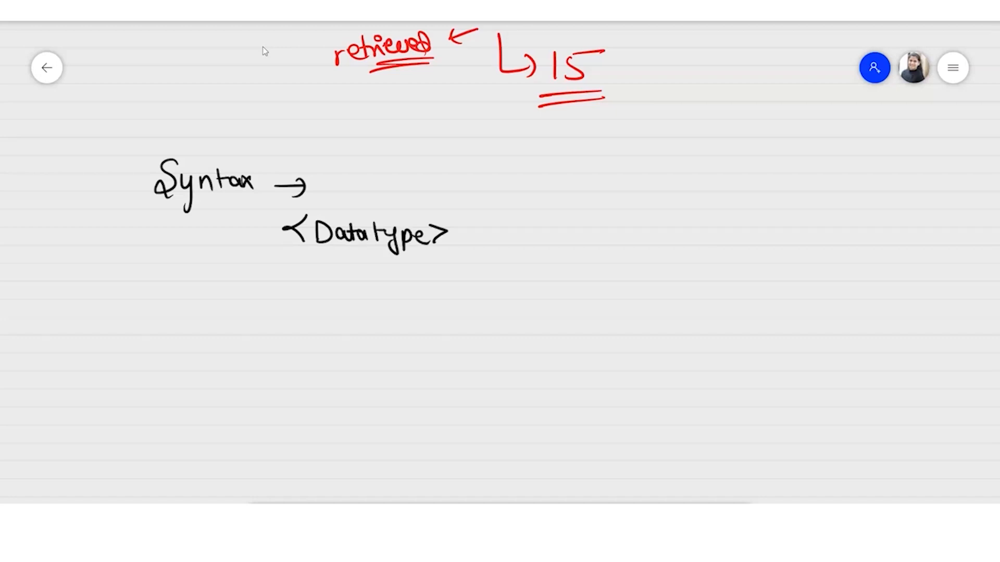
drag(504, 223, 497, 246)
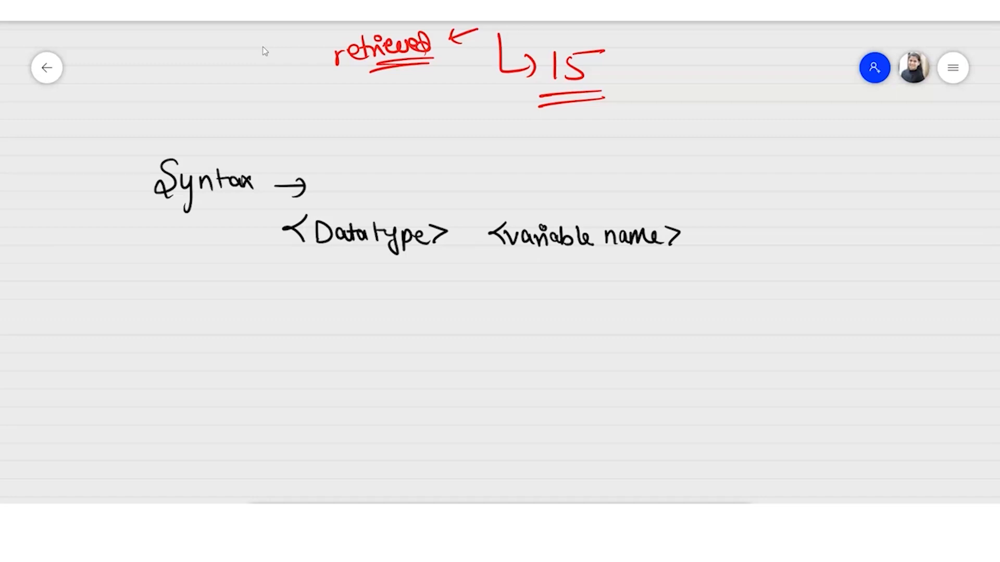
Complete the syntax with '= <value>;' and note 'char' beneath Datatype
drag(701, 237, 739, 236)
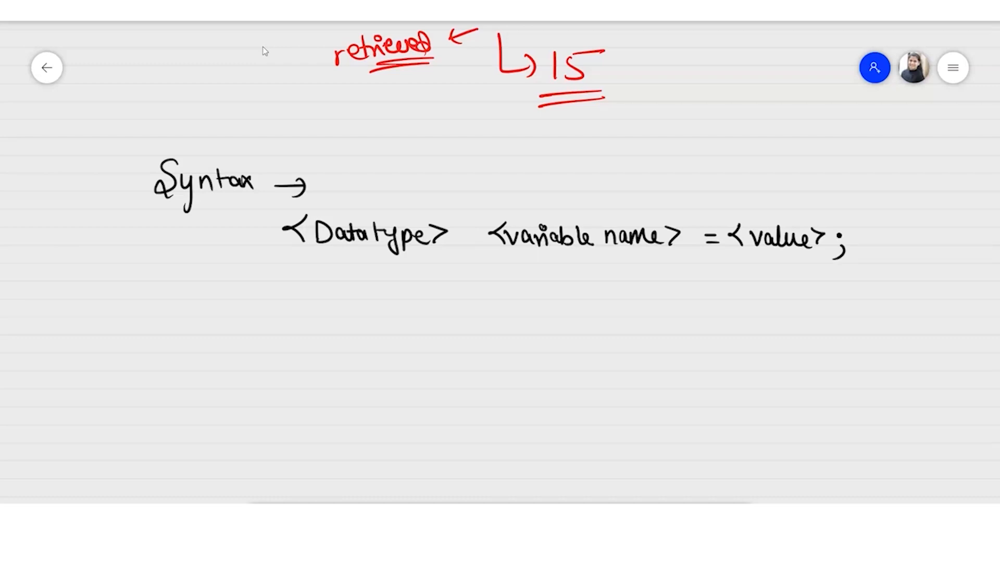
text(char)
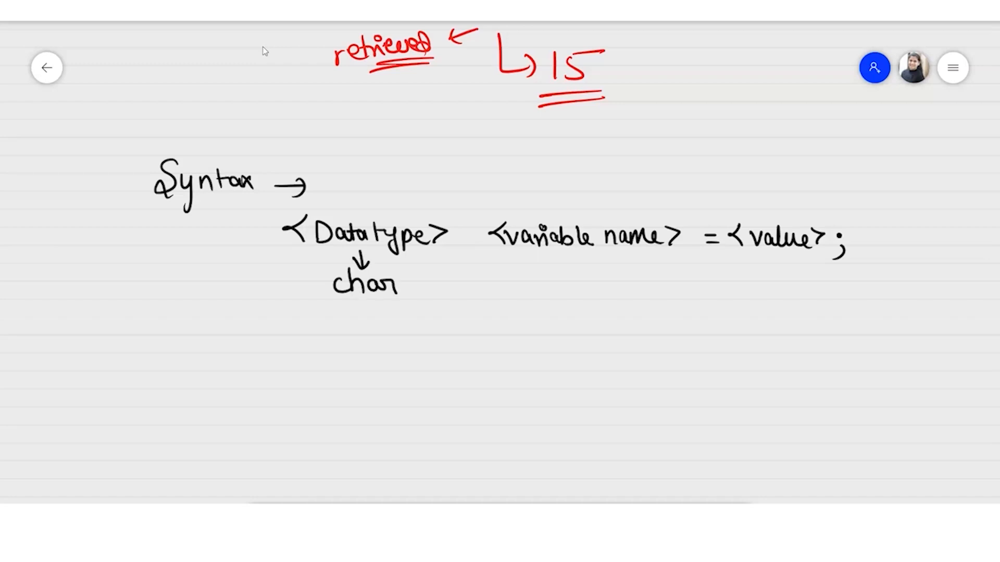
Add an arrow under variable name and complete the char example types = 'A';
drag(539, 249, 539, 274)
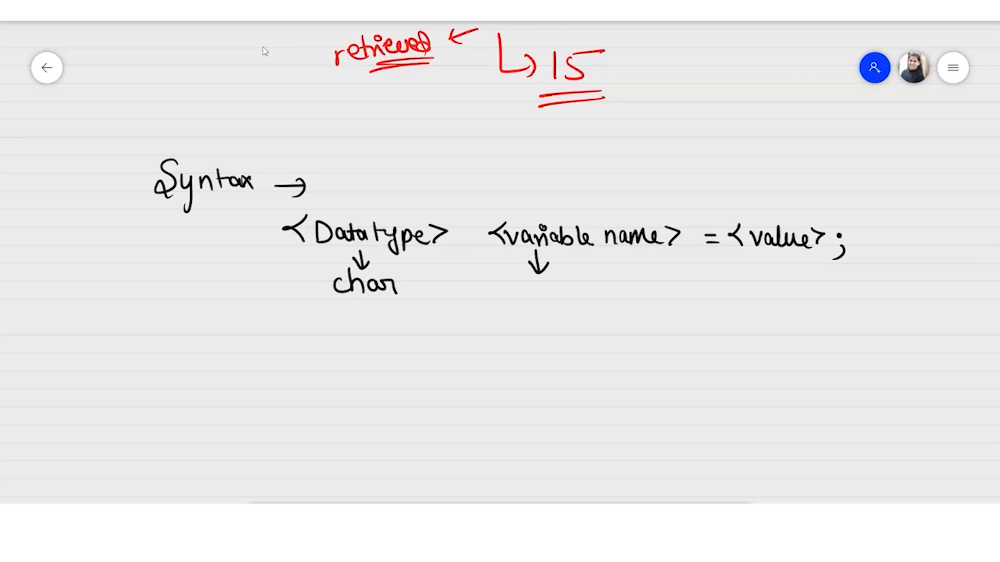
mouse_move(263, 48)
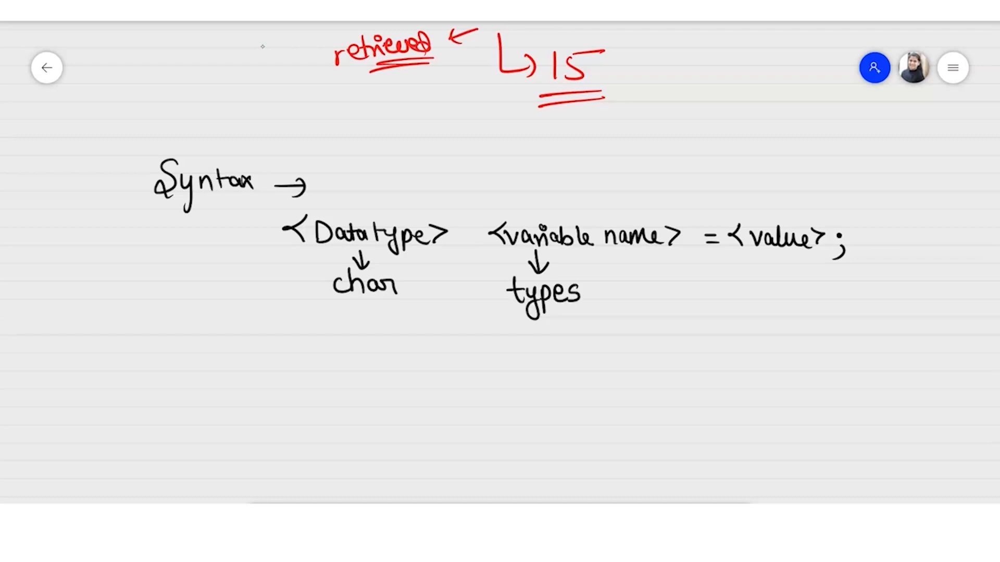
drag(644, 287, 688, 274)
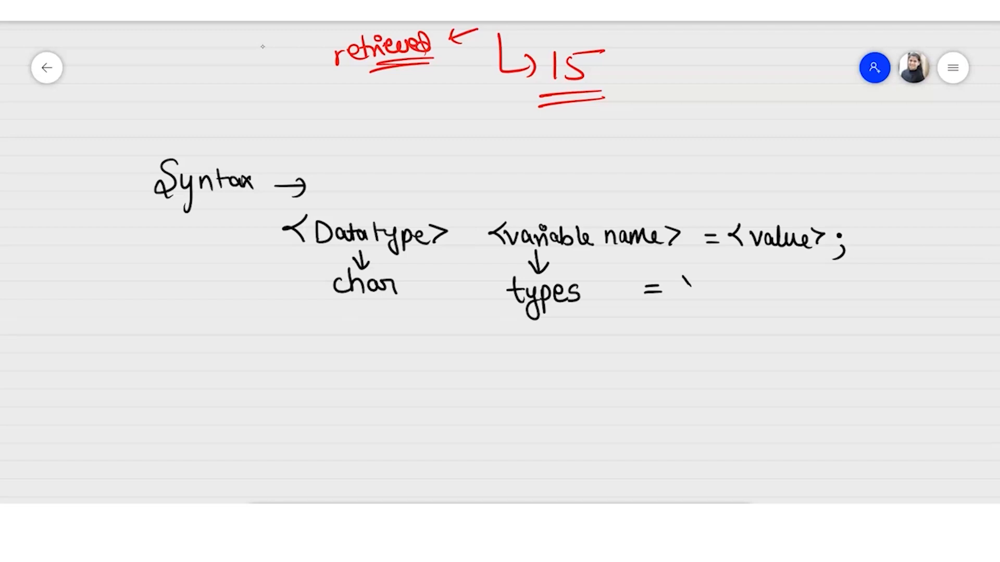
text(A';)
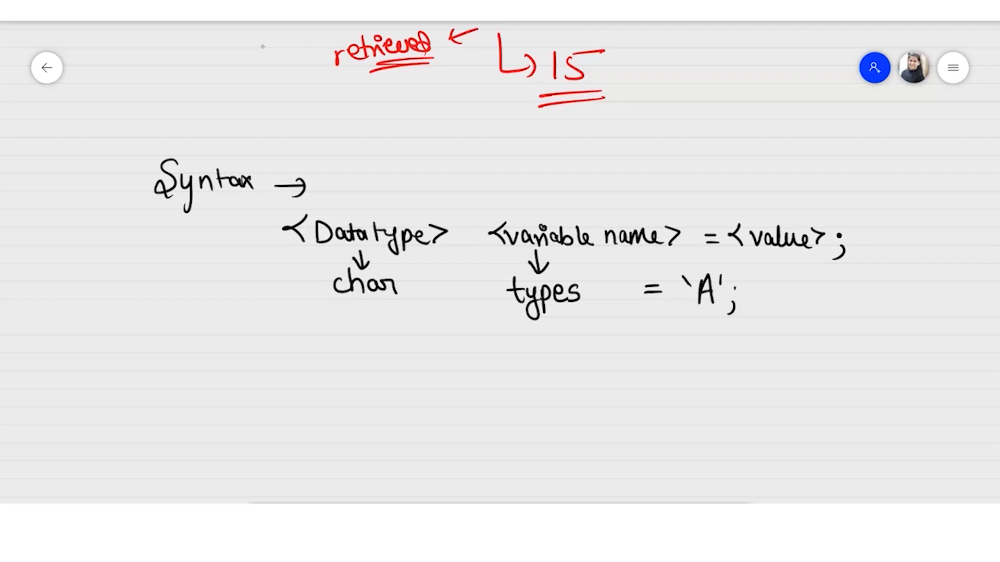
Circle A, sketch its memory box labelled 'types', and begin writing 'double'
drag(507, 319, 570, 318)
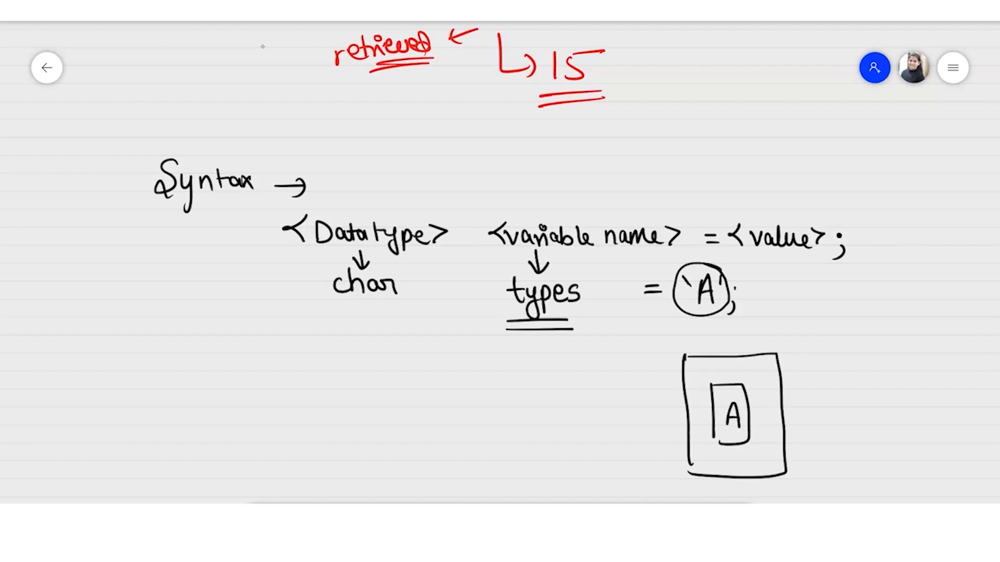
drag(720, 379, 631, 379)
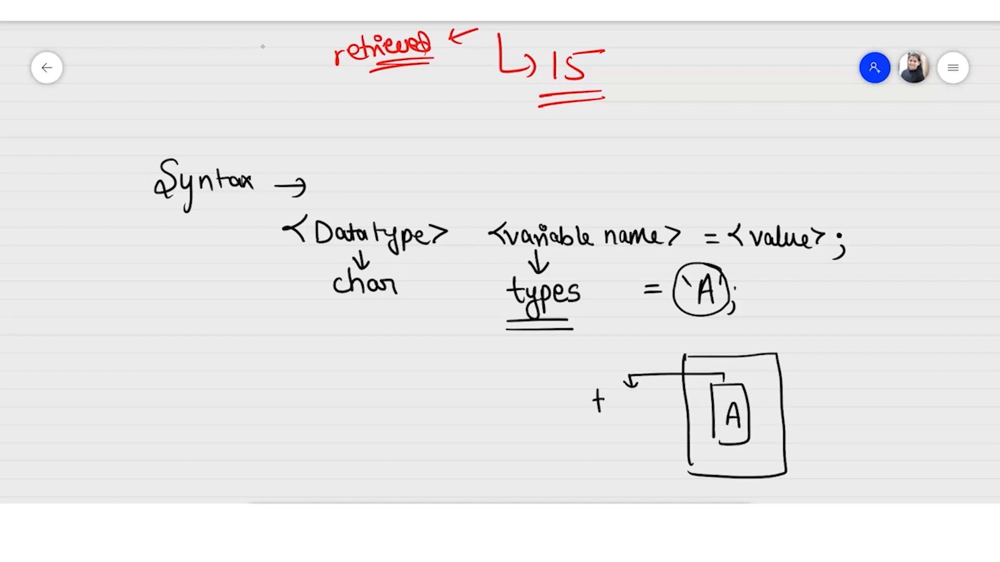
text(types)
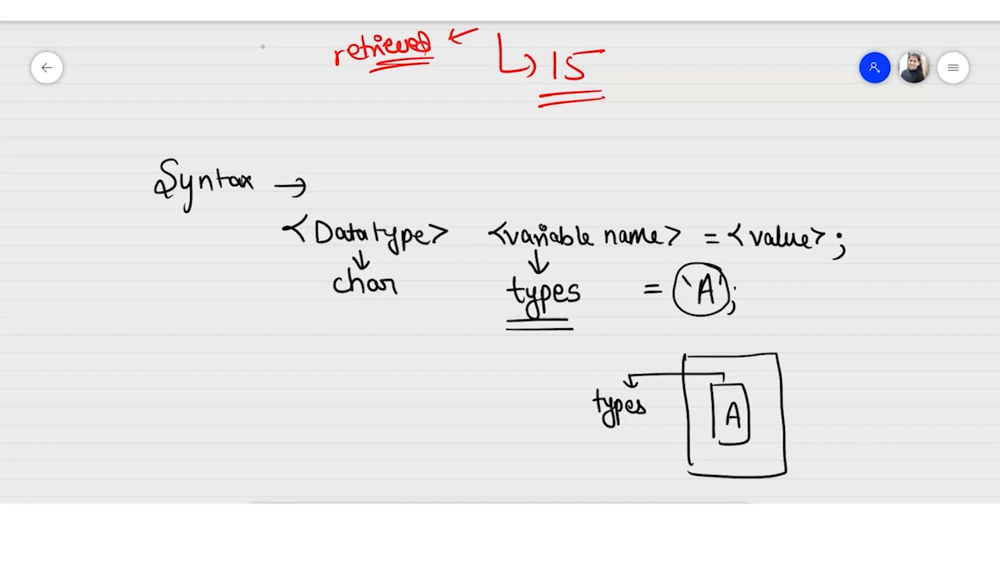
text(dow)
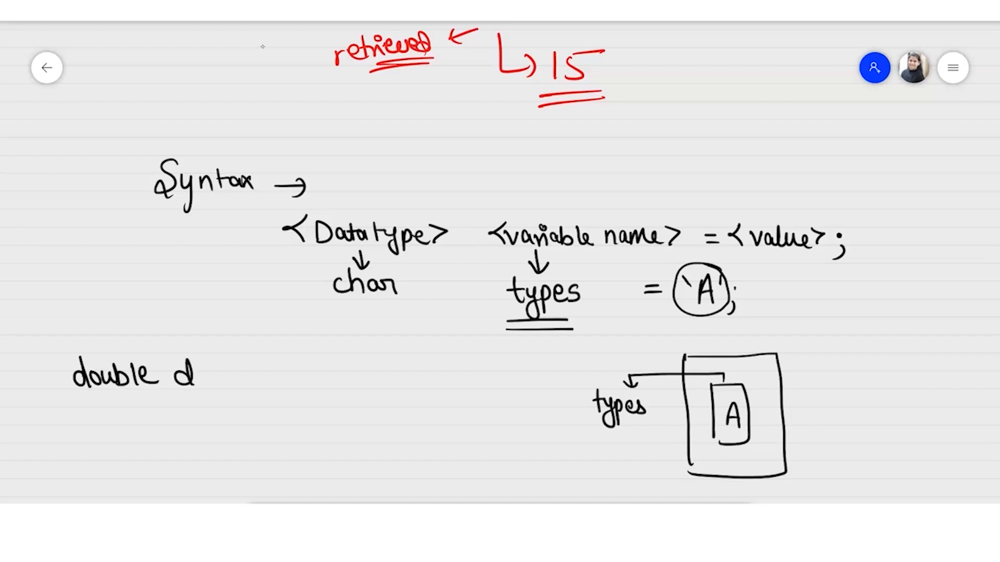
Write double d = 10.18 and draw a memory box holding 10.18 labelled d
text(= 10.18)
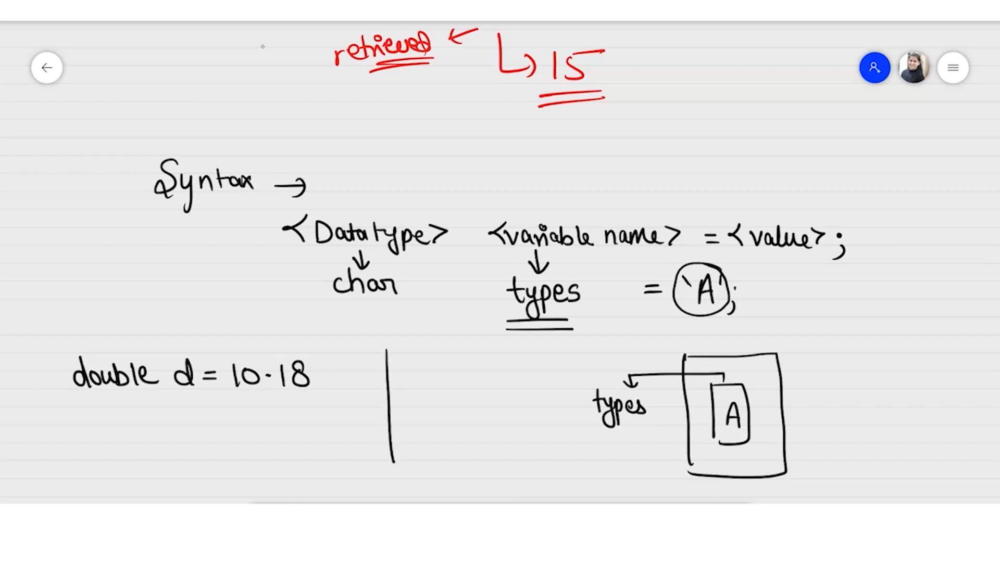
drag(389, 345, 469, 465)
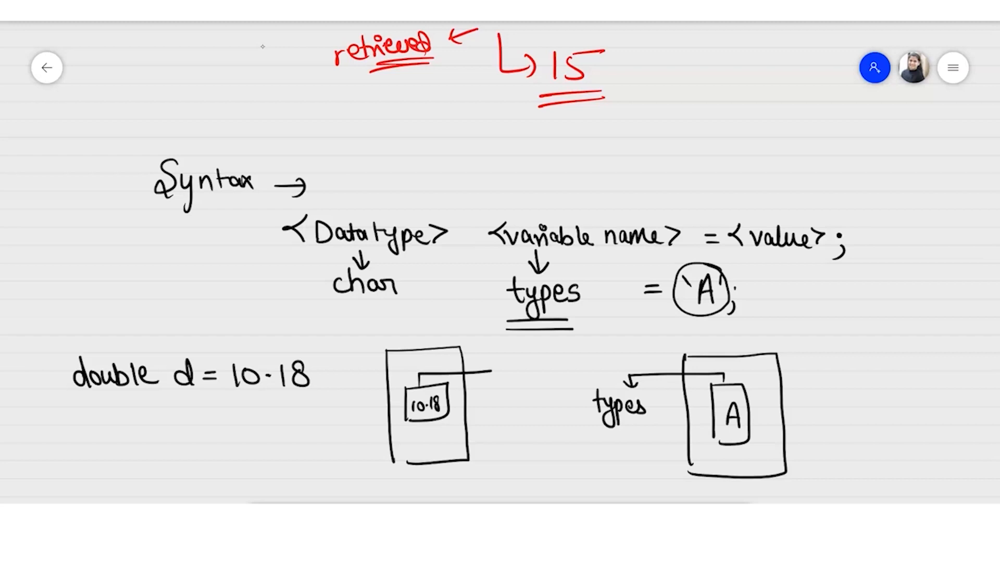
drag(485, 370, 494, 415)
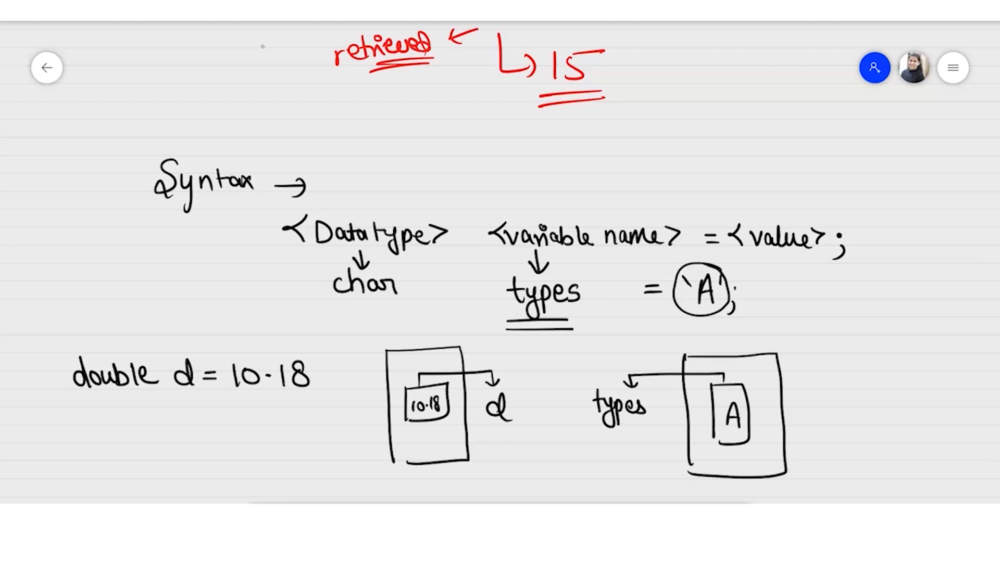
drag(312, 300, 405, 309)
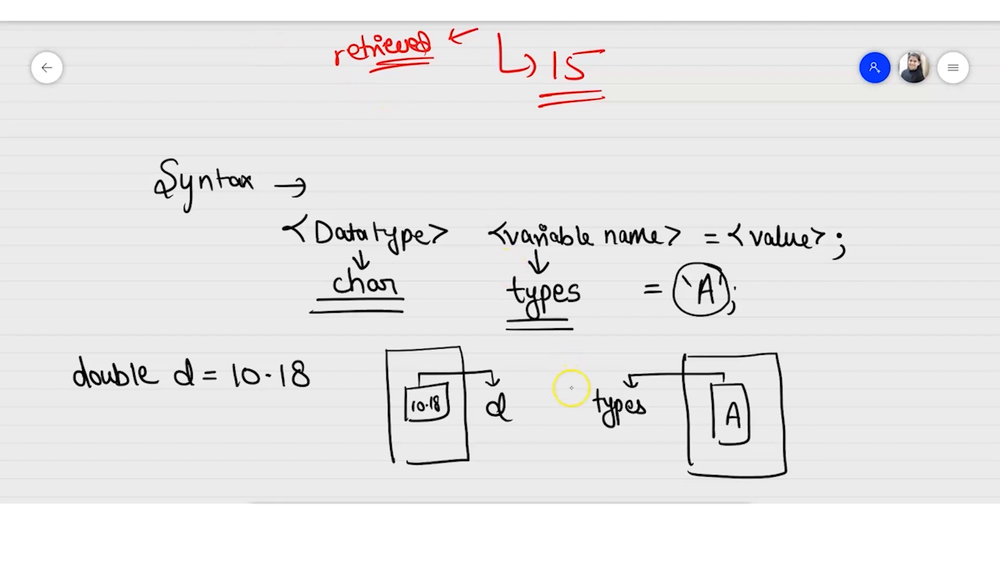
scroll(down, 3)
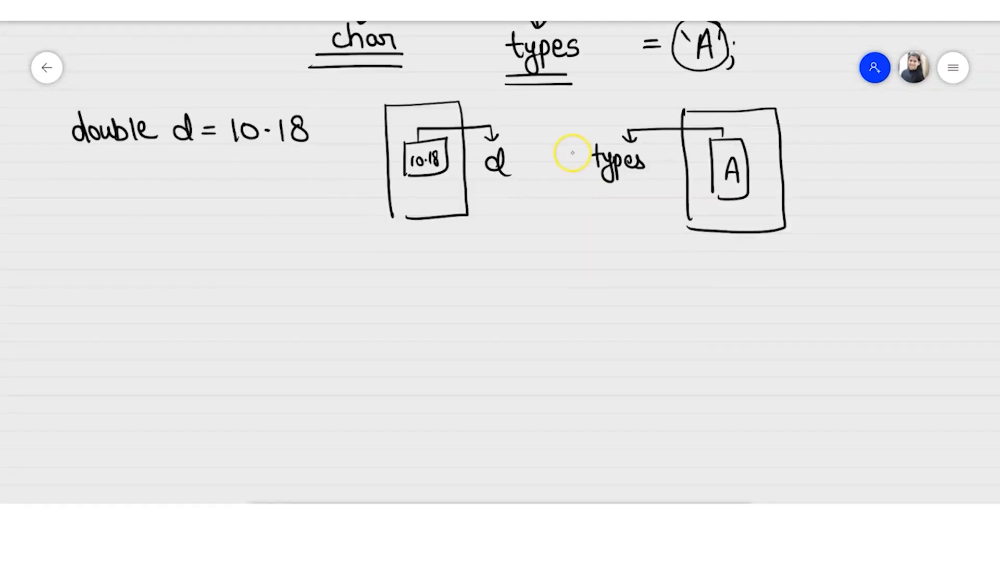
Write rule 1 examples: int x_name=10; ticked valid, x$name=10 and x@name=10; marked invalid
scroll(down, 3)
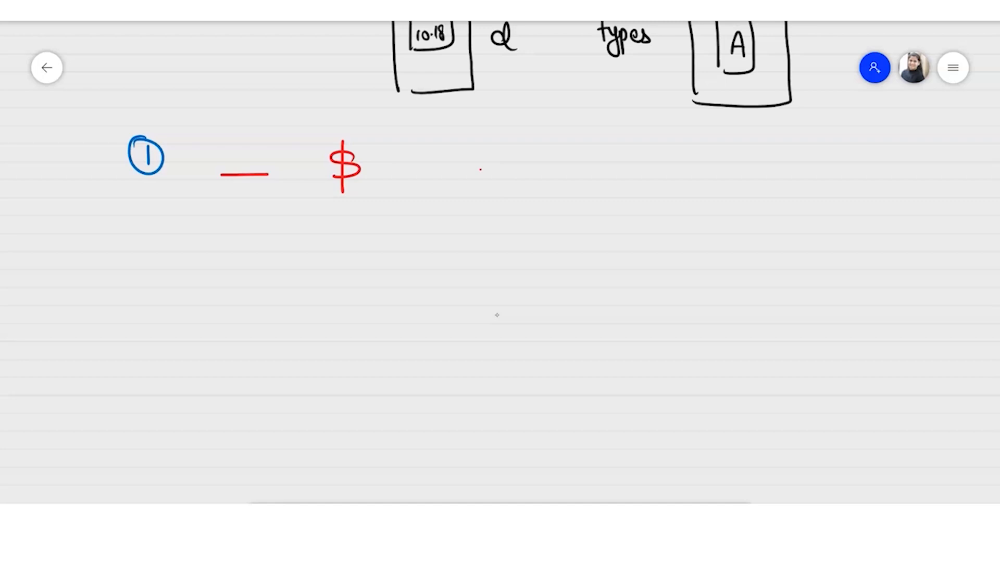
drag(481, 169, 497, 171)
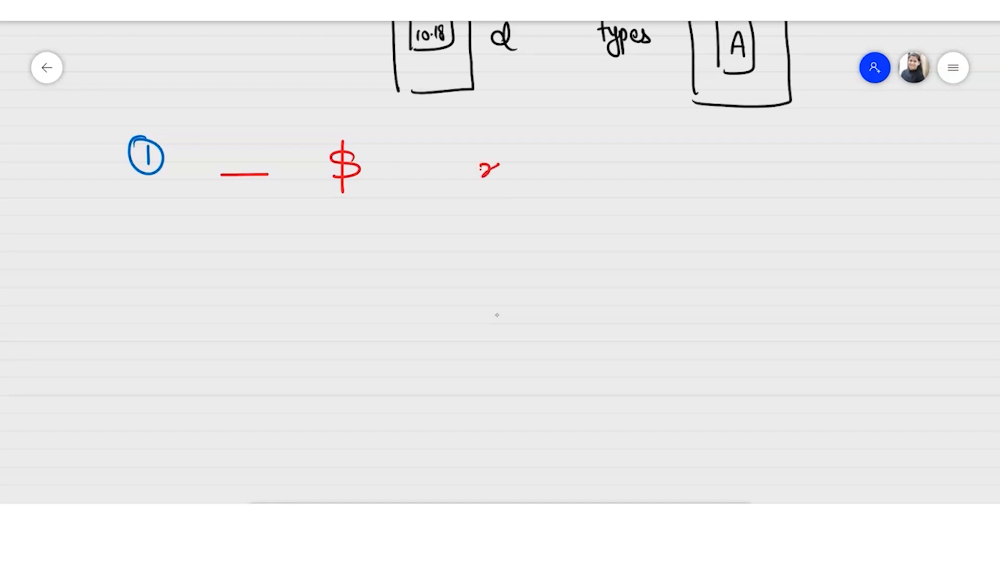
drag(490, 172, 532, 171)
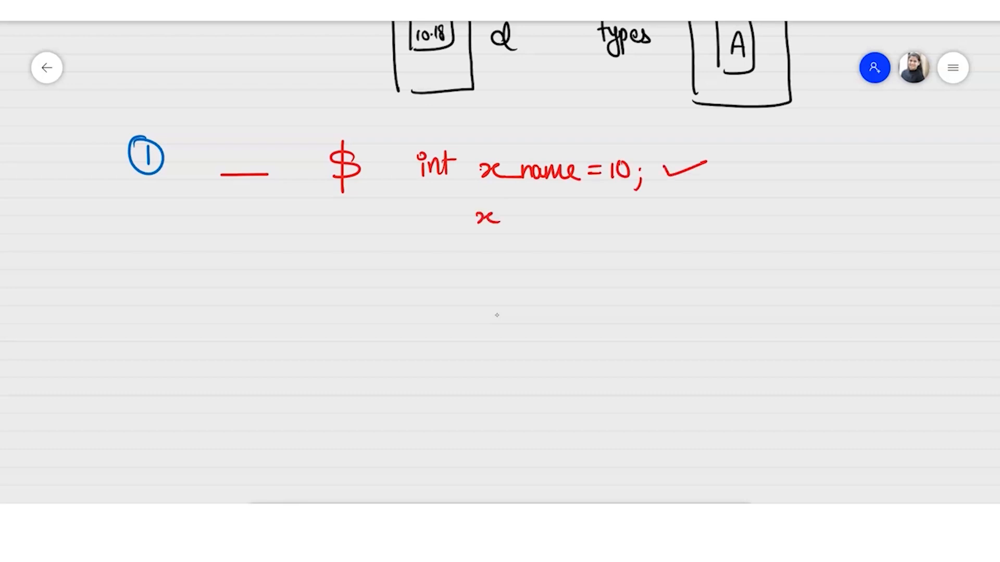
drag(498, 220, 549, 220)
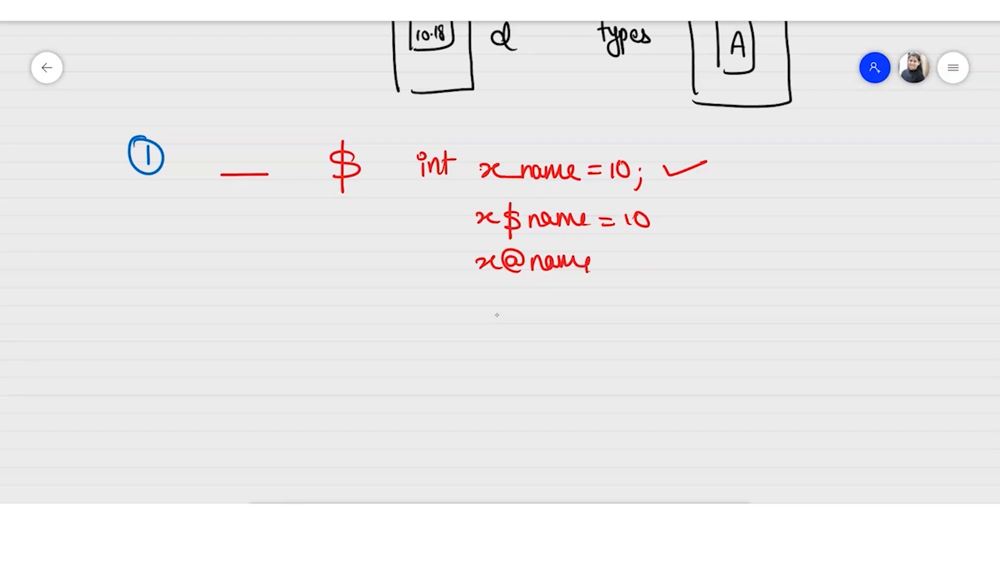
drag(600, 262, 694, 242)
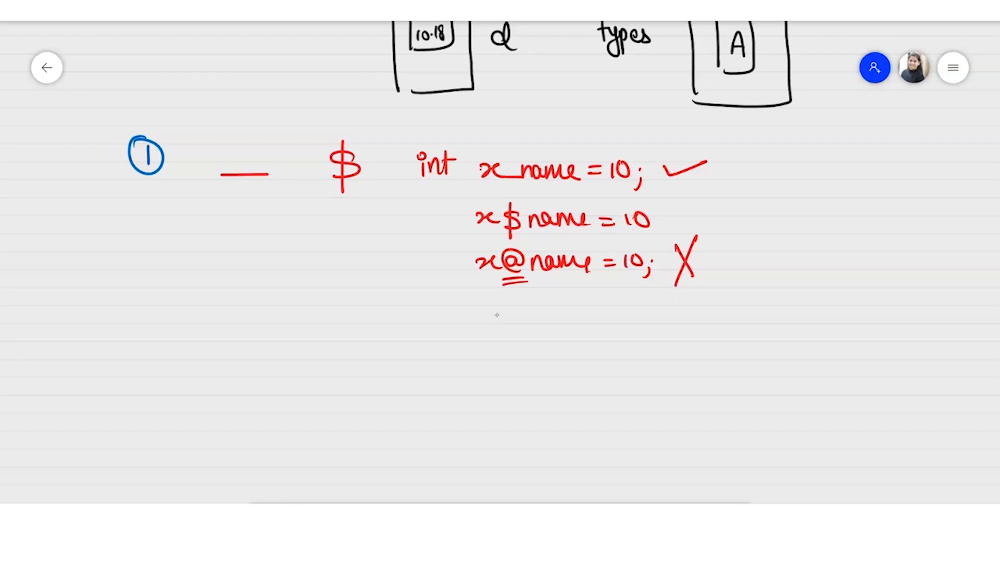
Tick _ and $ as allowed and list digits, A-Z a-z with the example x1=10
drag(223, 201, 283, 181)
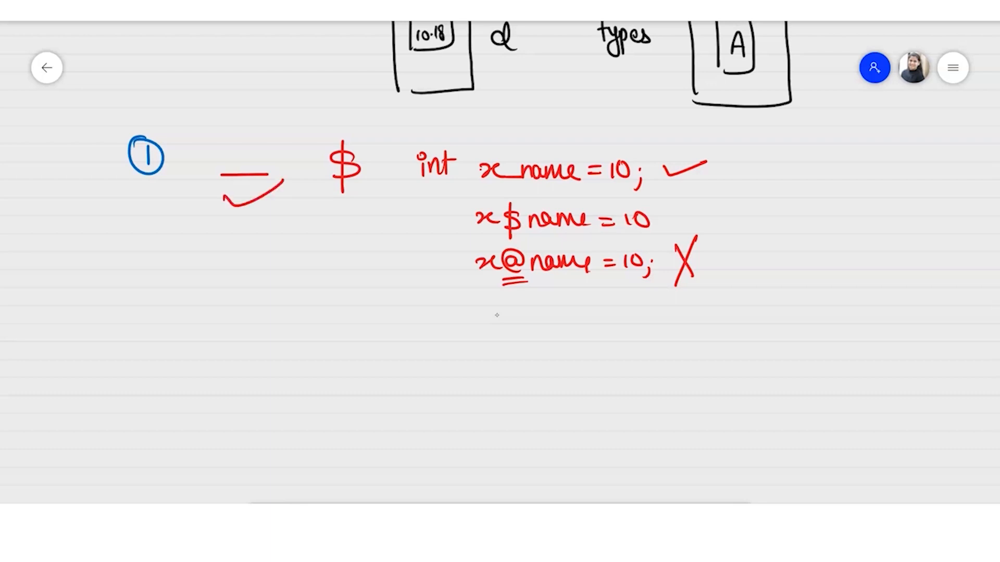
drag(313, 210, 382, 185)
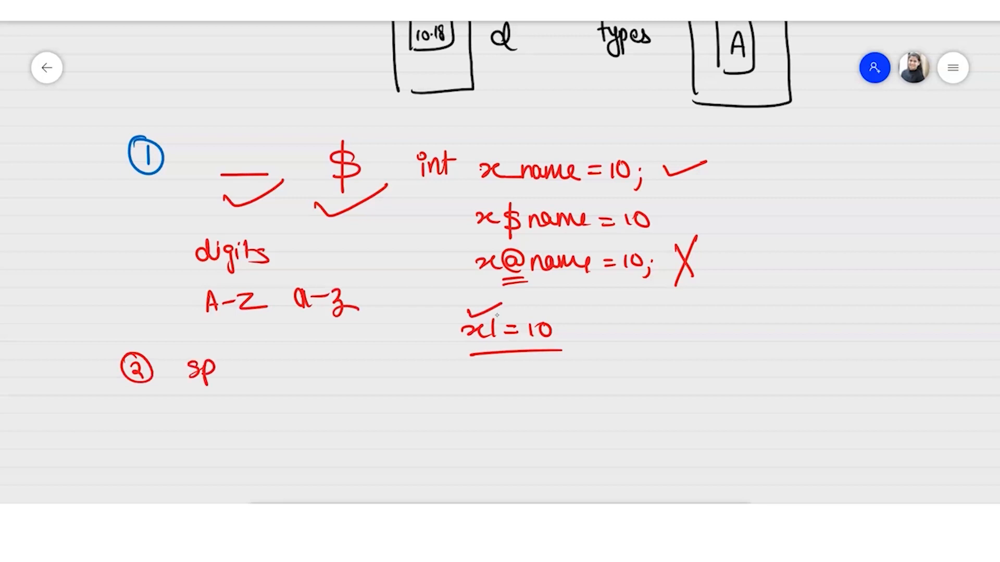
Write rules 2–4: space not allowed, reserved words not allowed, starting with a number
text(space is r)
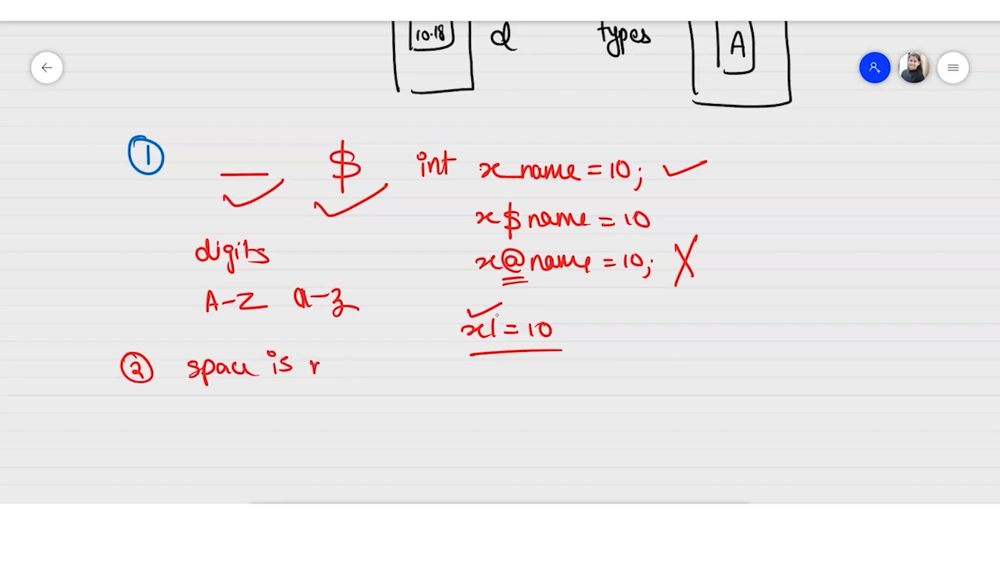
text(not allow.)
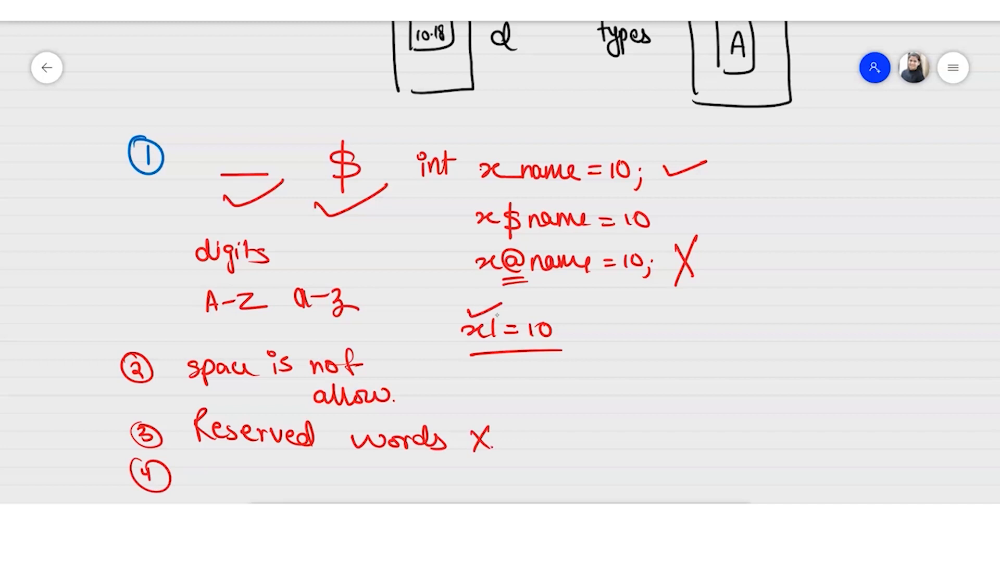
text(Sta)
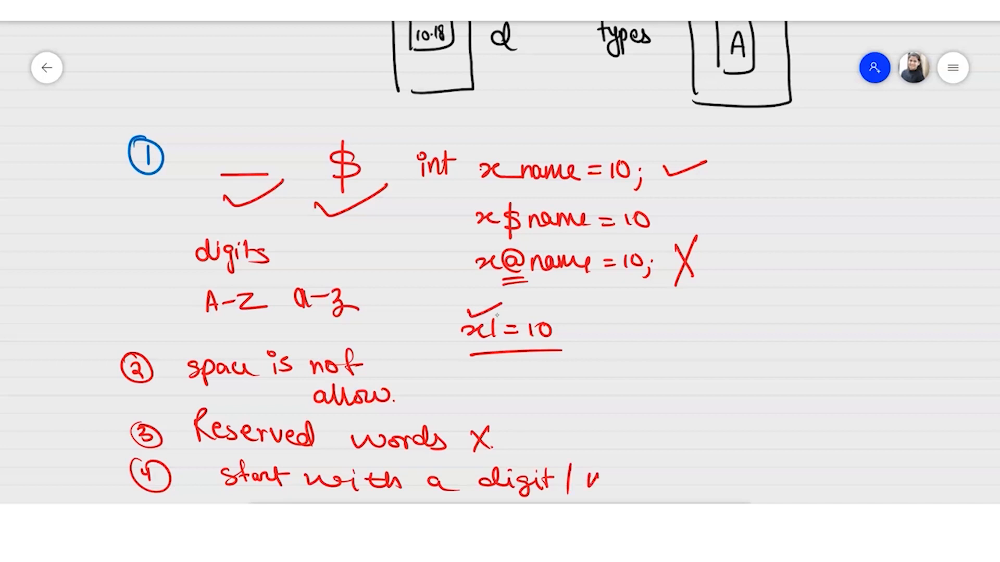
text(number)
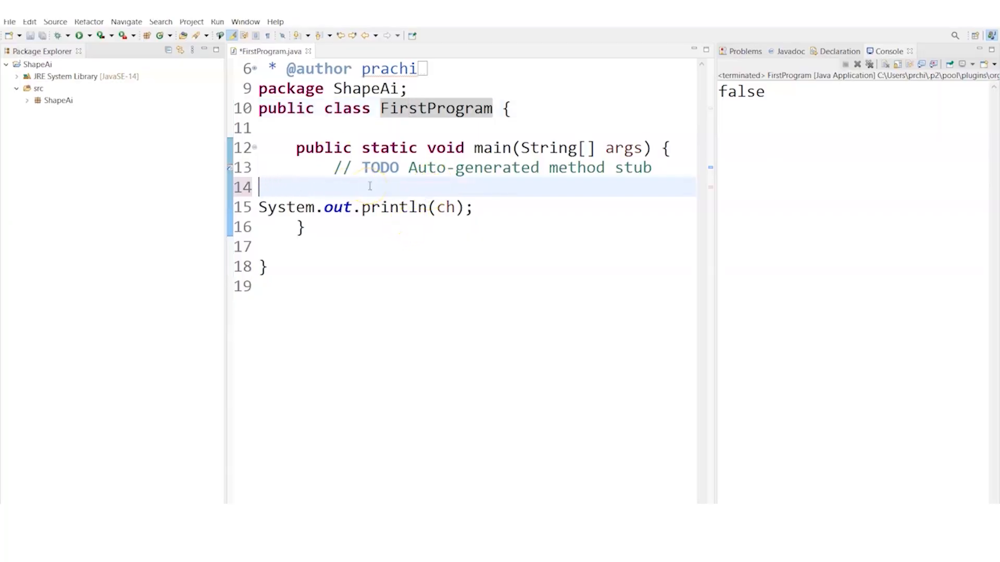
Declare int ch=10; in FirstProgram and run it
text(int ch=1)
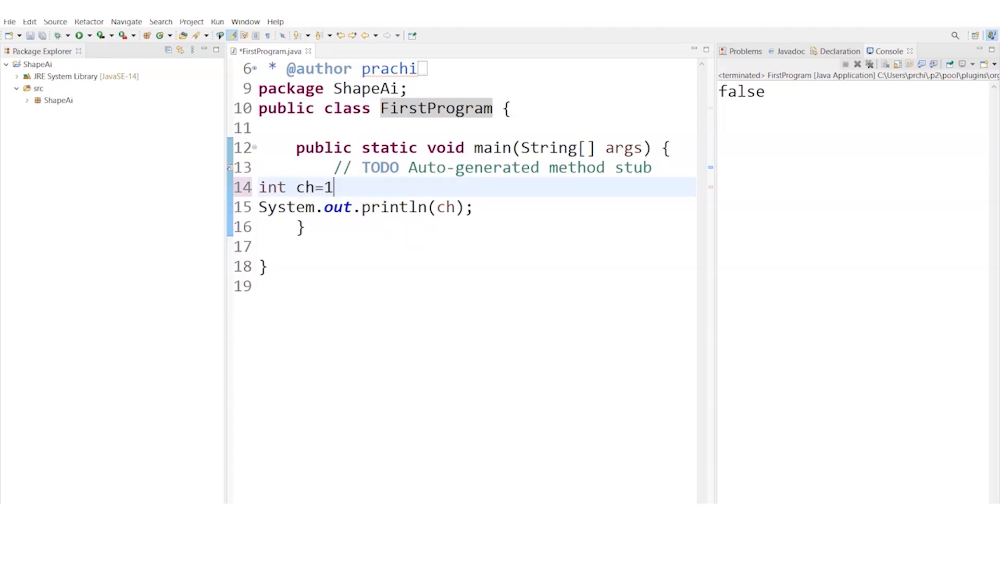
text(0;)
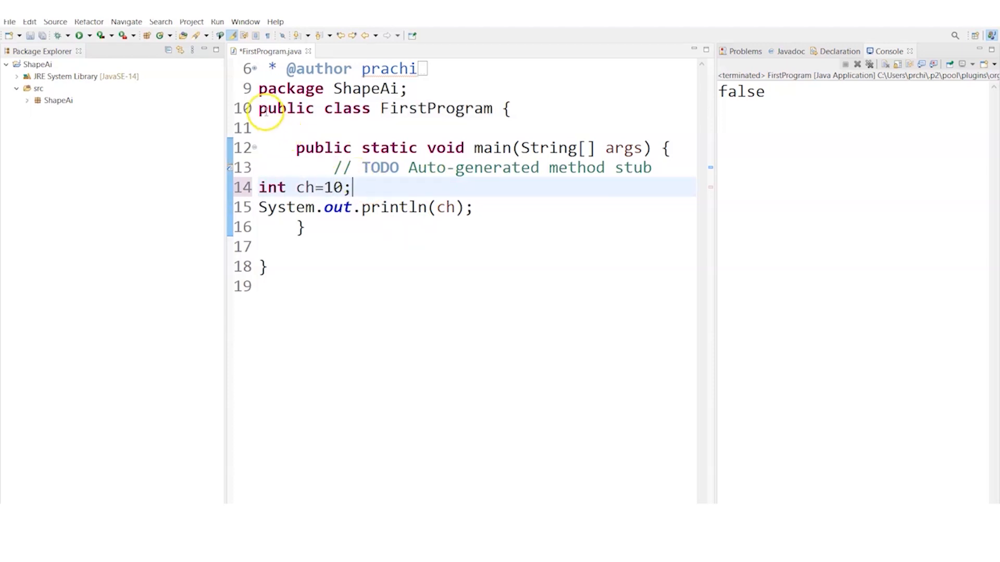
click(77, 36)
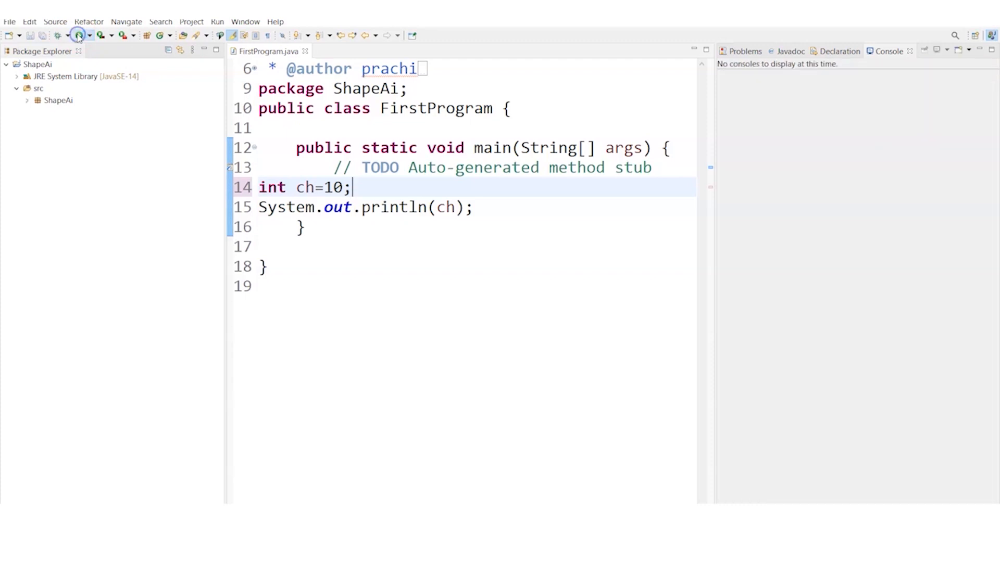
click(77, 35)
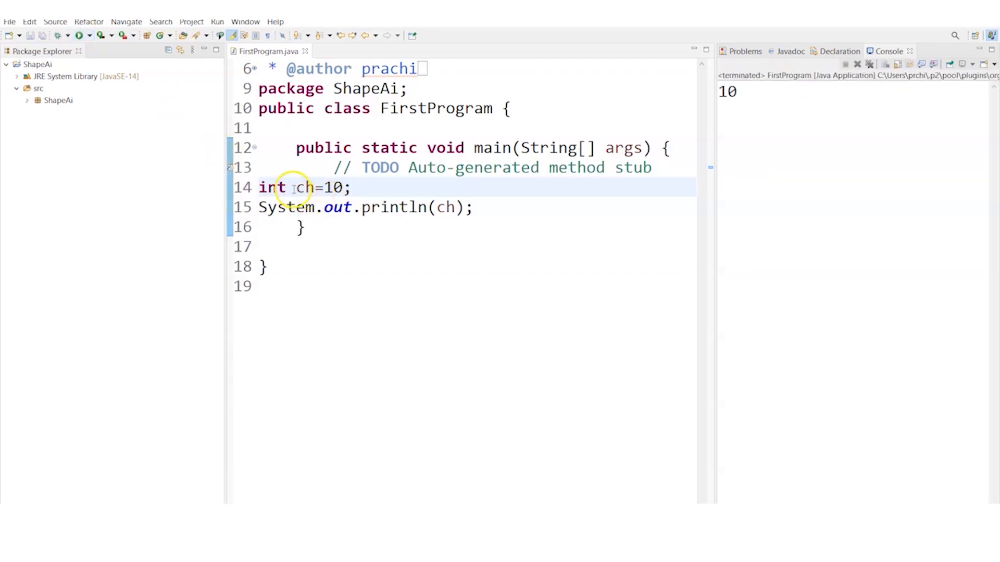
Rename the variable to 1ch and run to show the invalid name fails
double_click(303, 188)
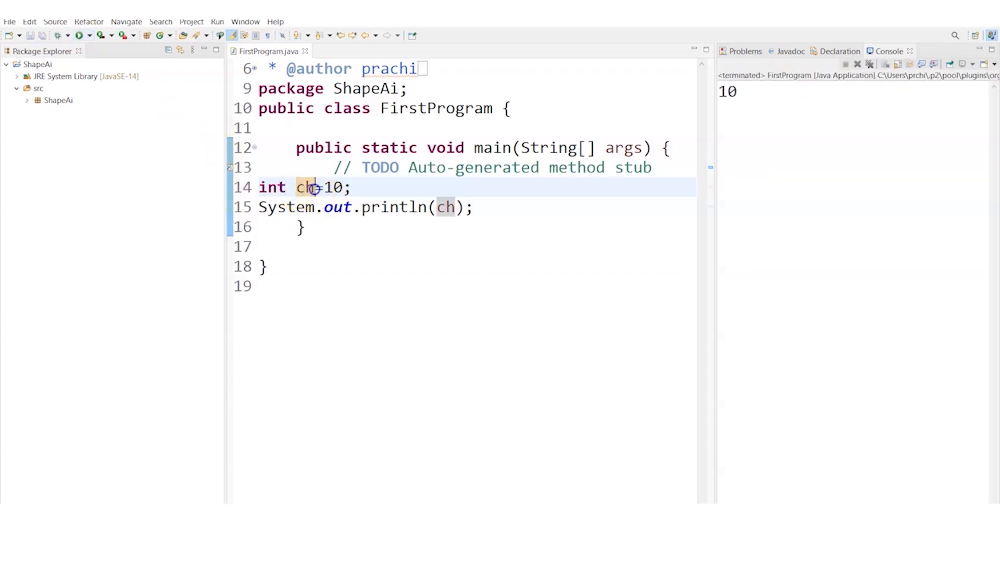
text(1)
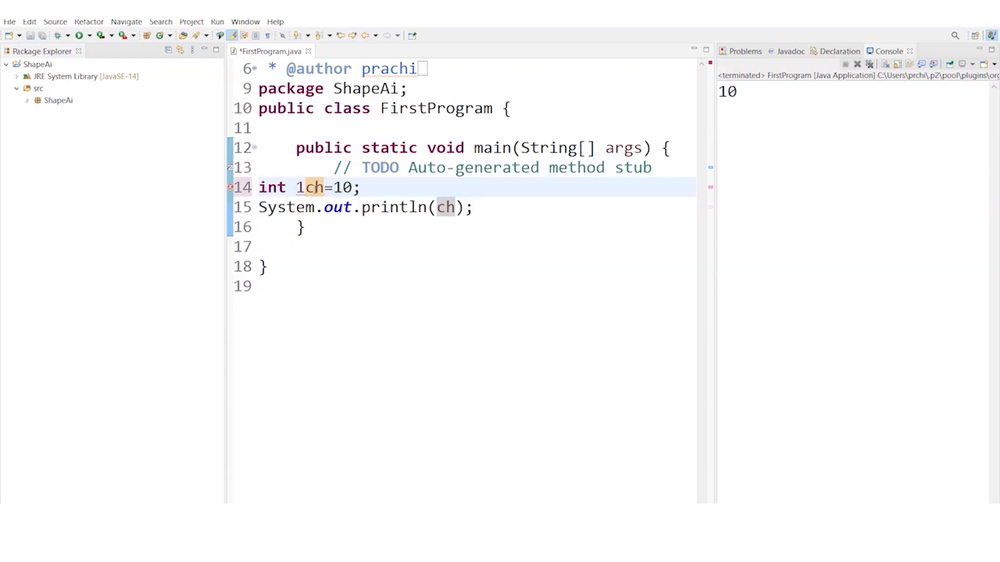
click(78, 35)
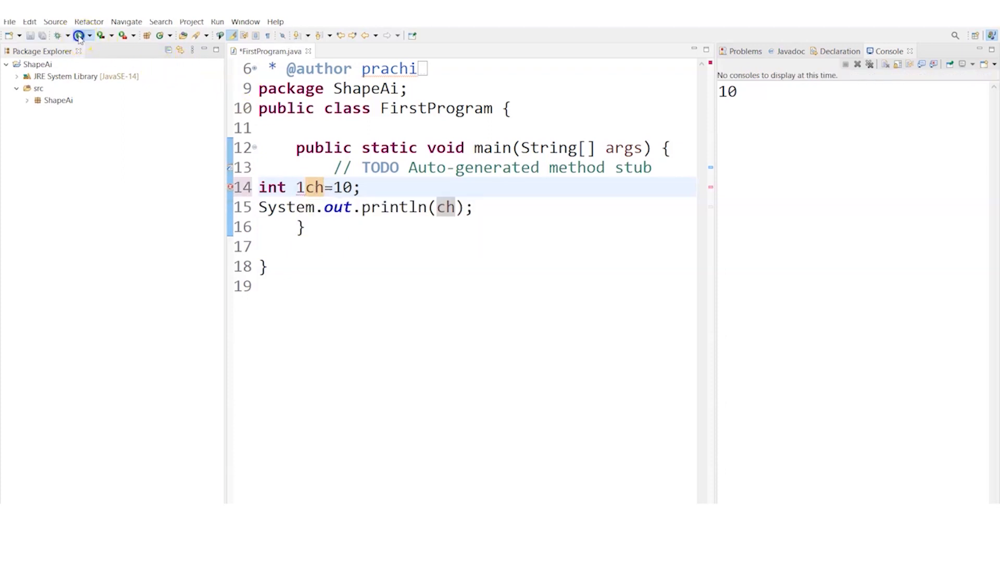
click(80, 35)
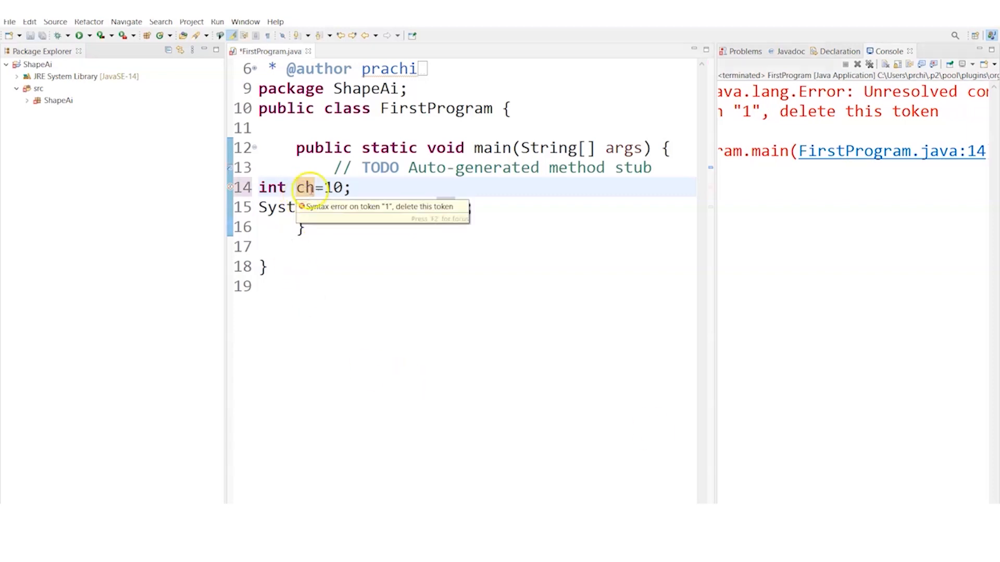
Rename the variable to ch1 in the declaration and the print statement and run, printing 10
text(1)
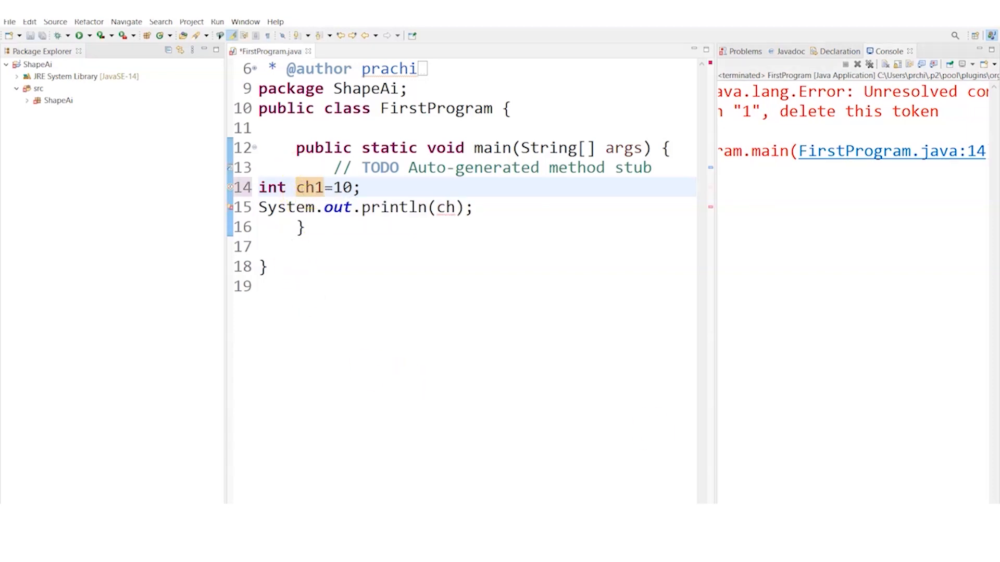
click(79, 36)
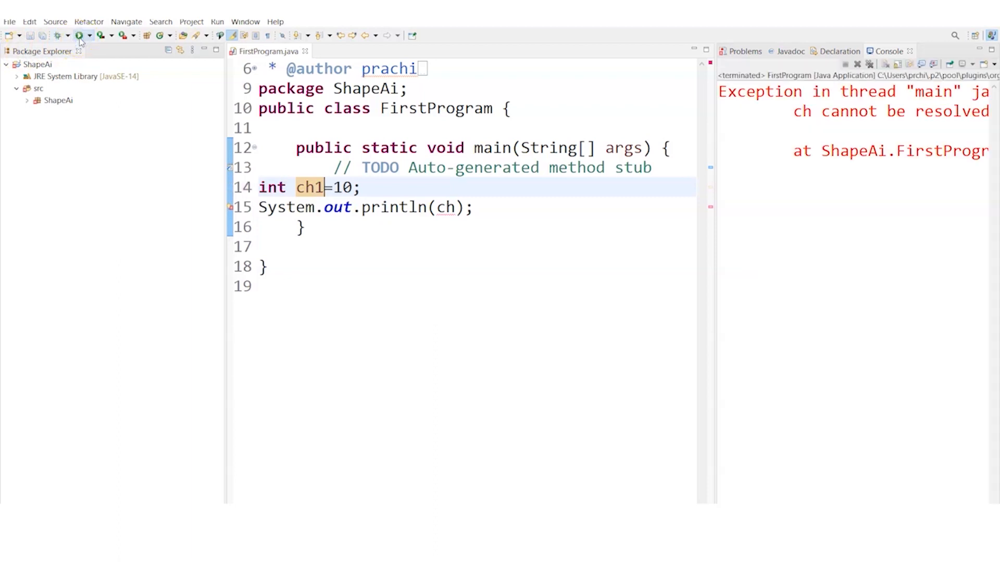
click(302, 257)
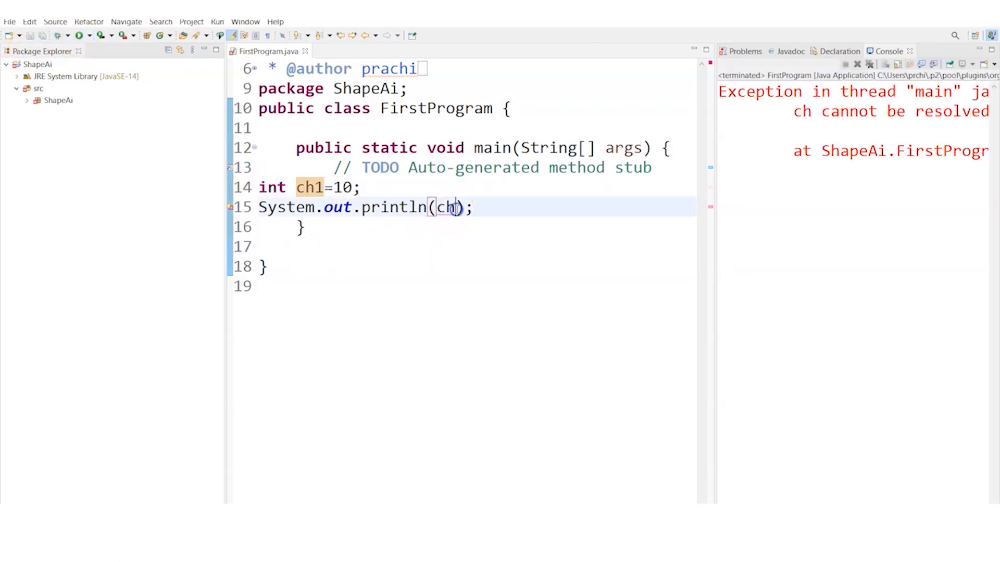
text(1)
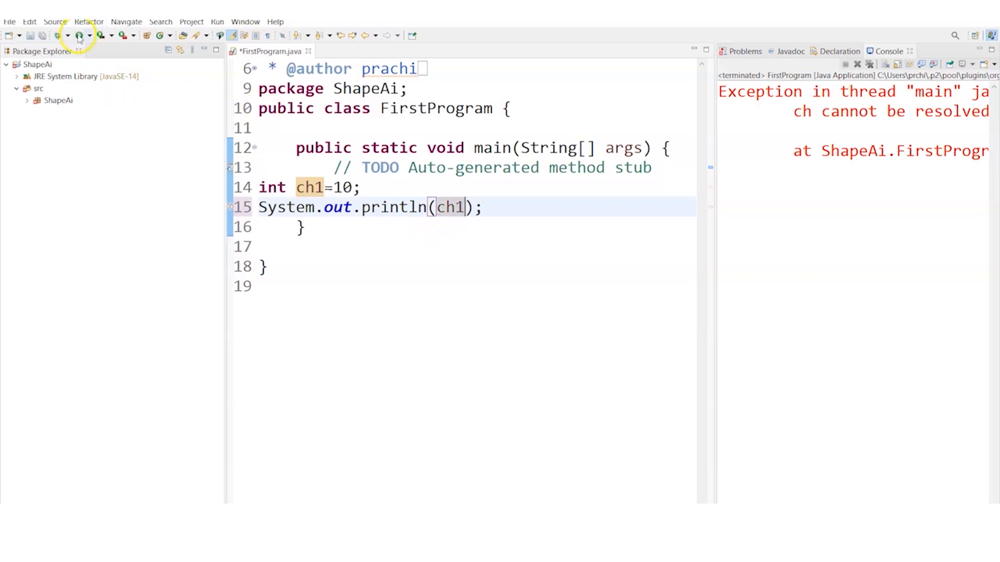
click(78, 35)
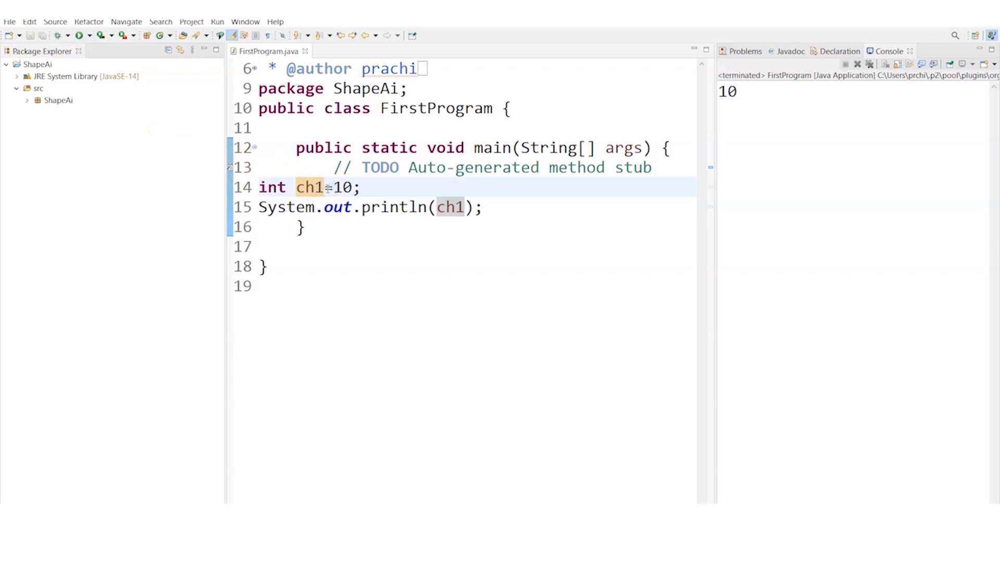
Rename the variable to ch_1 and run, then change it to ch$1
text(_)
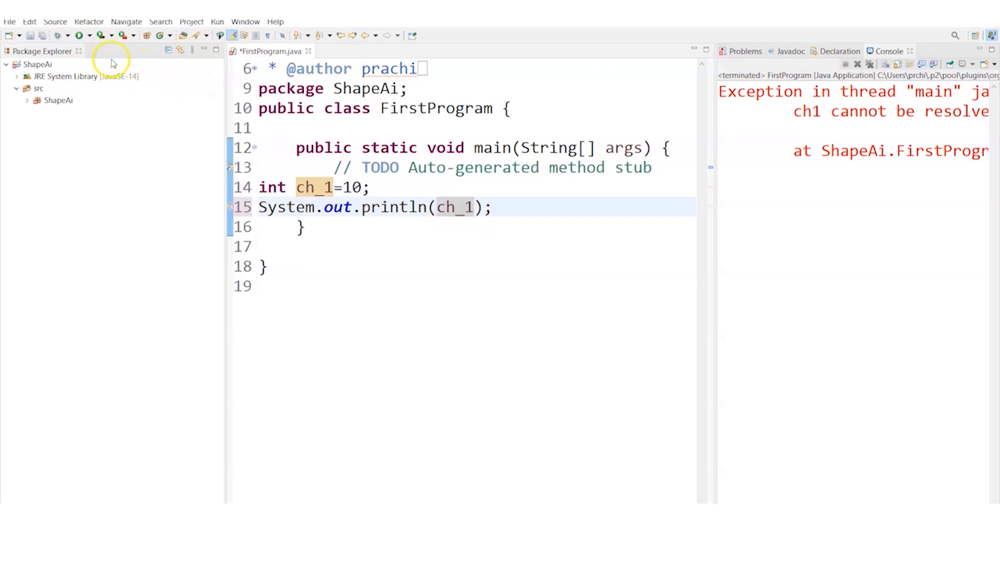
click(80, 35)
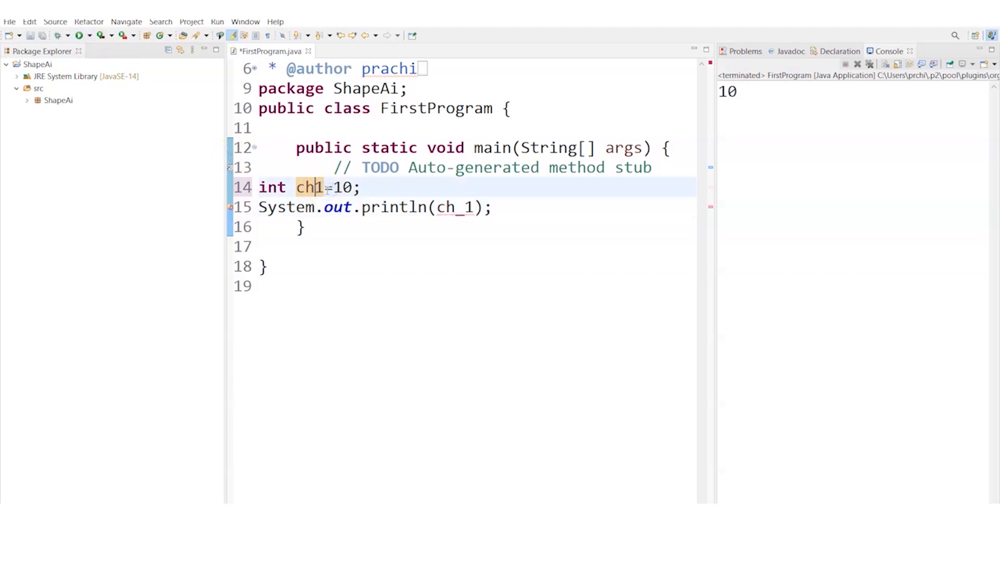
text($)
click(477, 207)
text($)
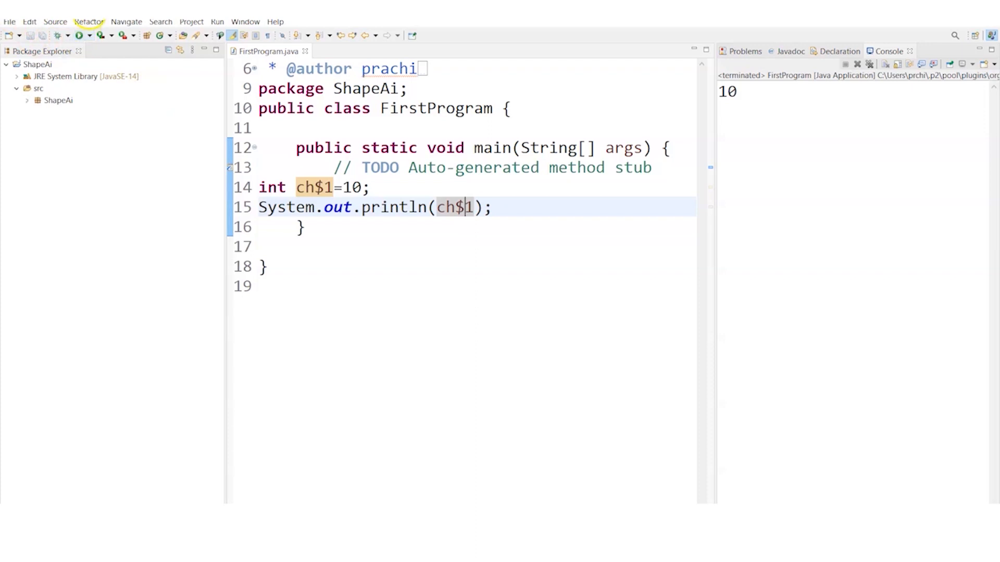
Insert a space inside ch$1 and run to show the spaced name errors
click(327, 187)
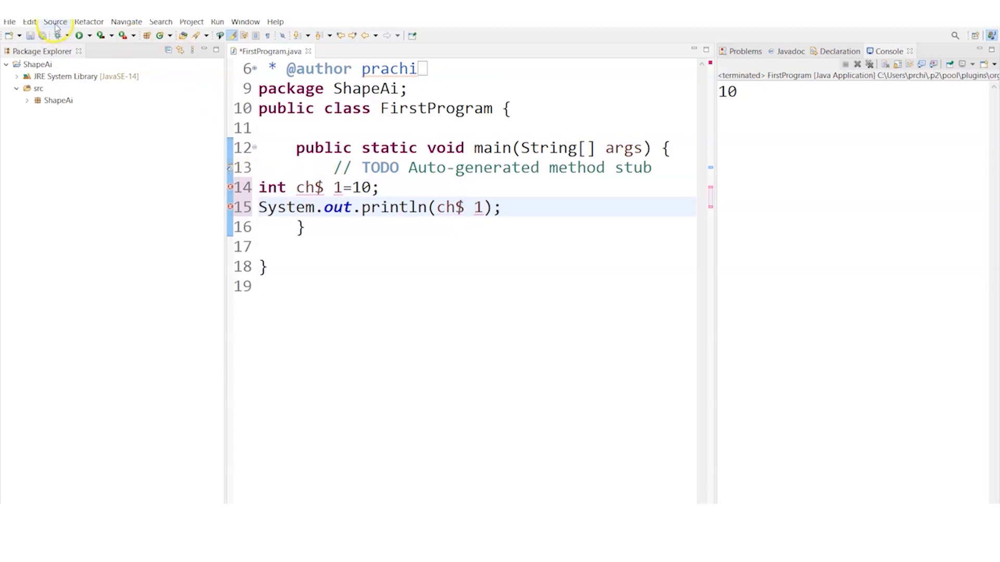
click(79, 35)
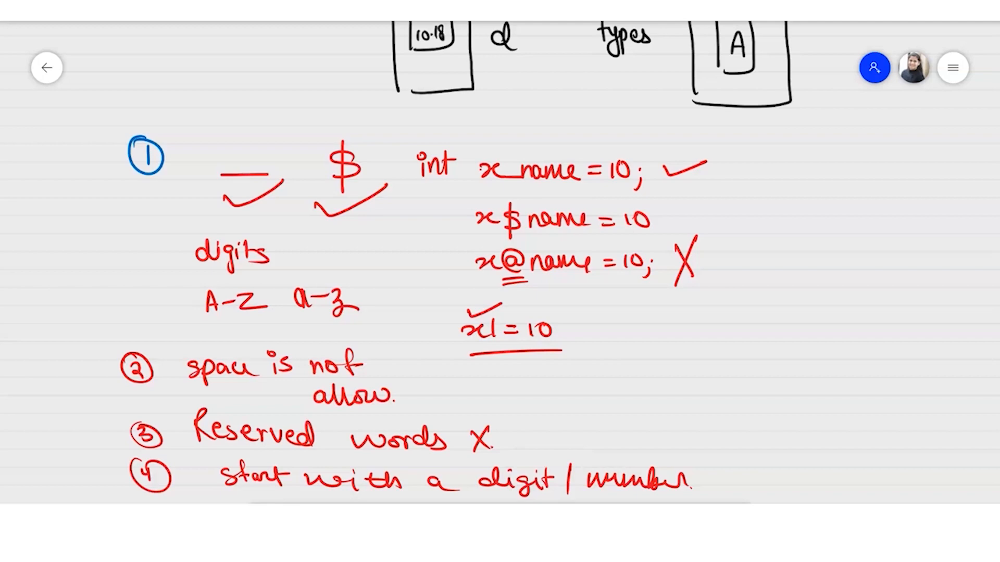
Edit the variable name text (chan) while returning to the Eclipse code
text(chan)
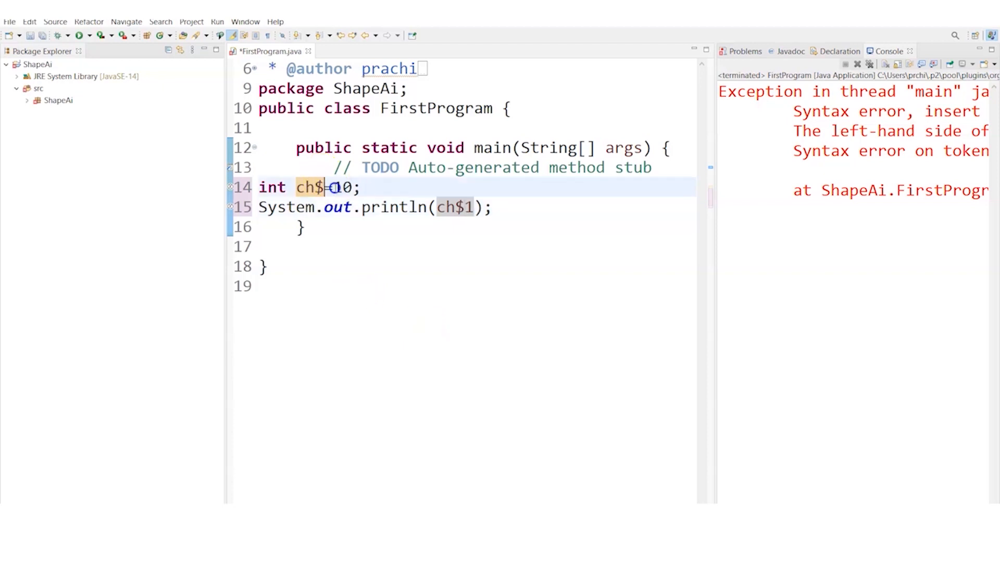
Declare int a=10 but print uppercase A and run, producing 'A cannot be resolved'
text(a)
click(374, 208)
text(A)
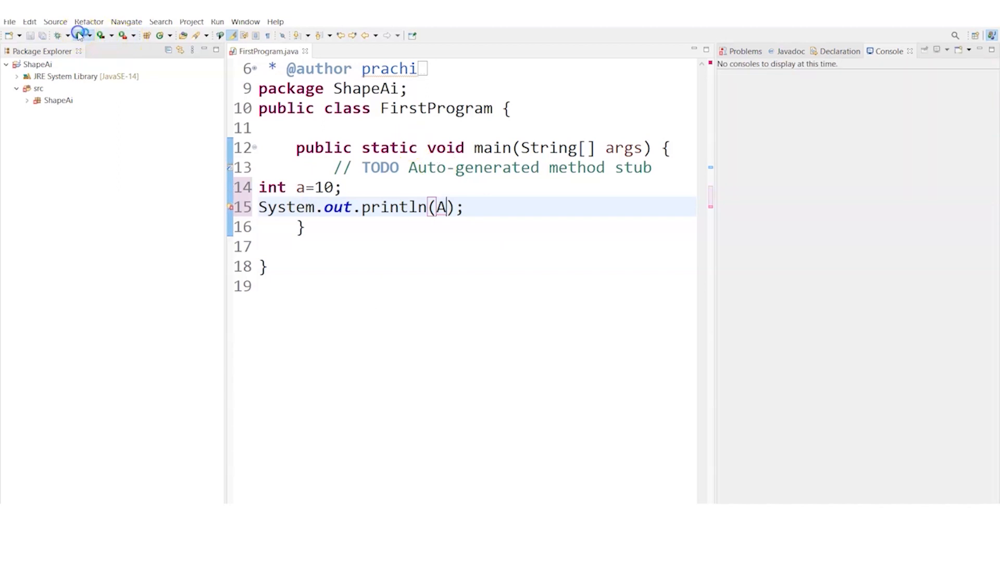
click(82, 35)
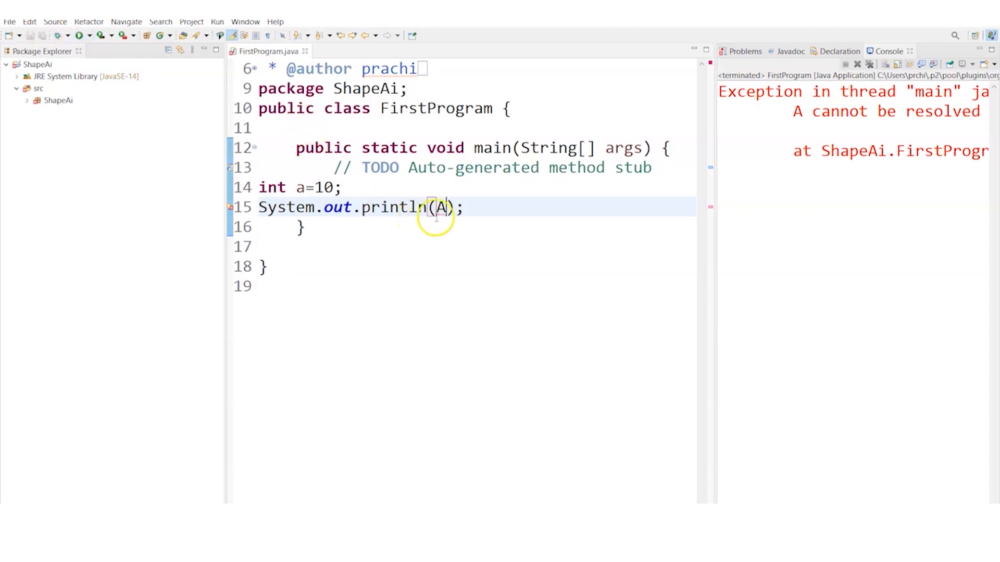
Correct the print statement to lowercase a and run again, outputting 10
text(a)
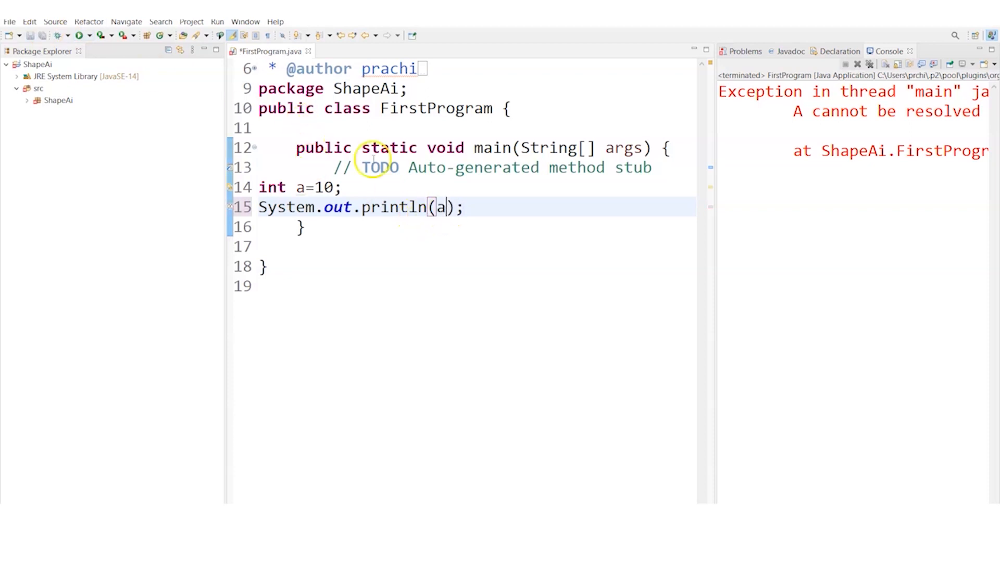
click(81, 35)
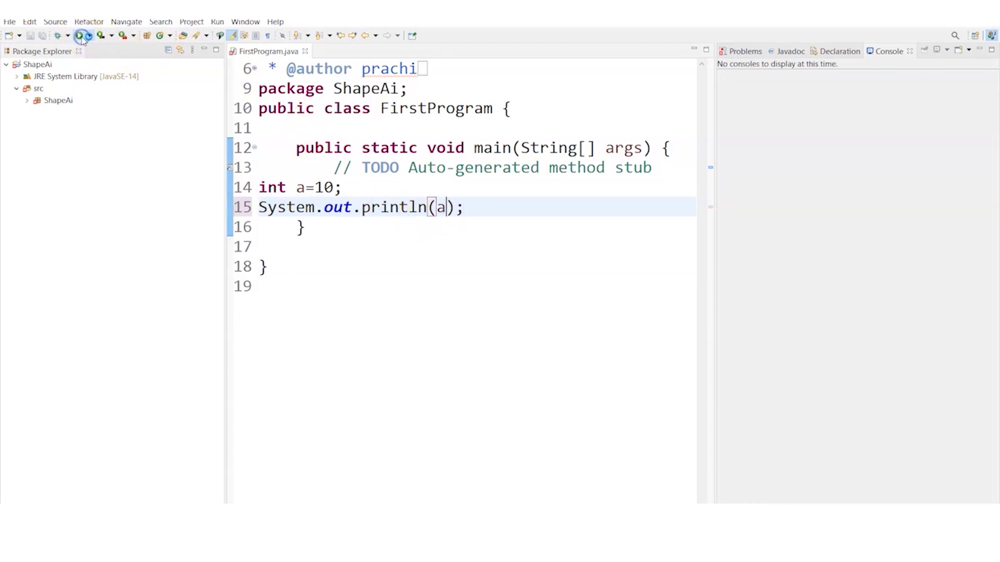
click(81, 35)
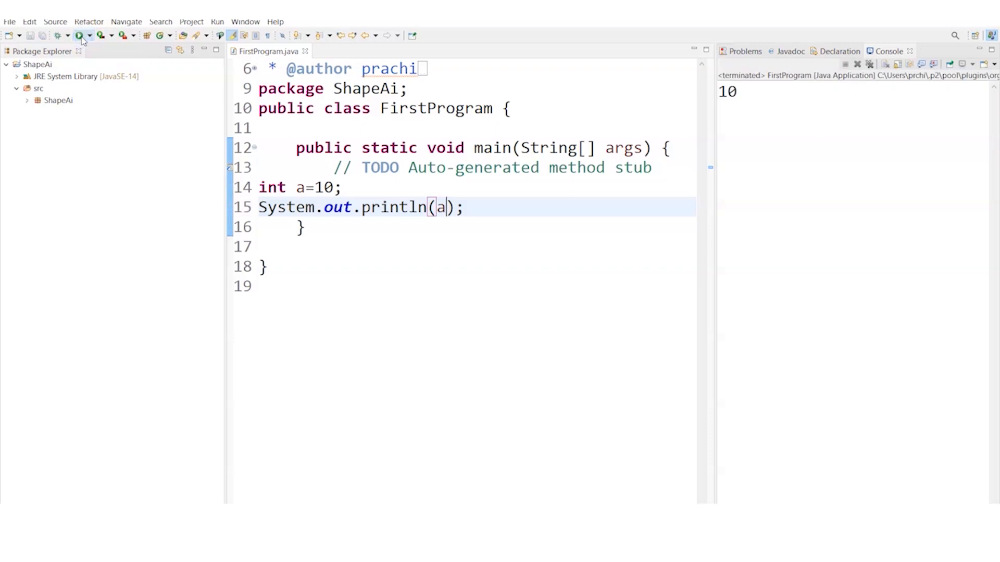